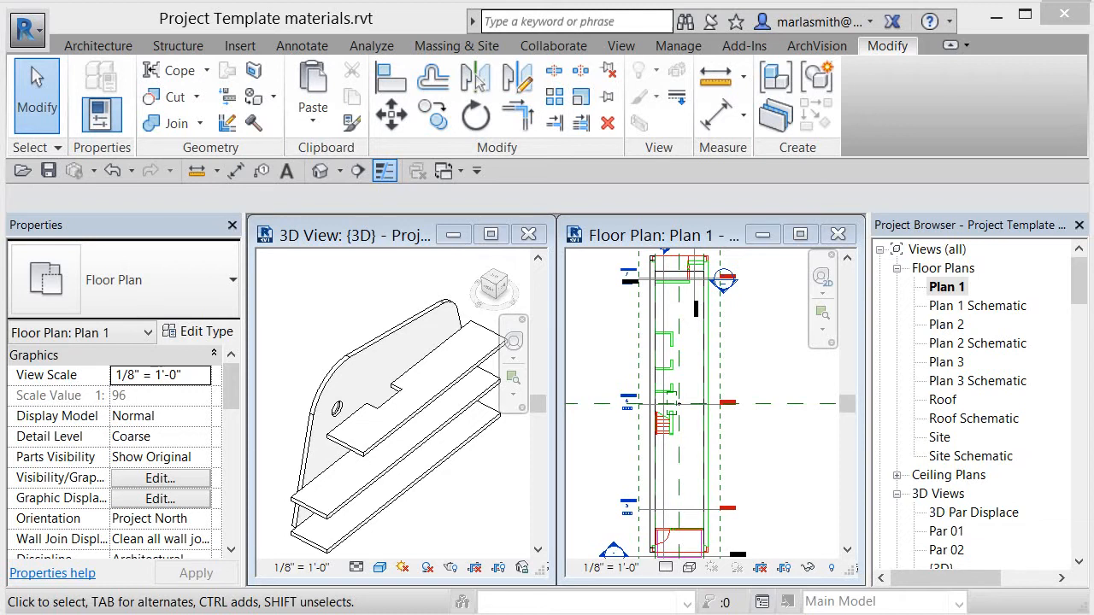
Expand Entourage > Man_Cowboy, pick type F_B, and select the cowboy figure in 3D.
{"action": "scroll", "scroll_direction": "down", "scroll_amount": 3}
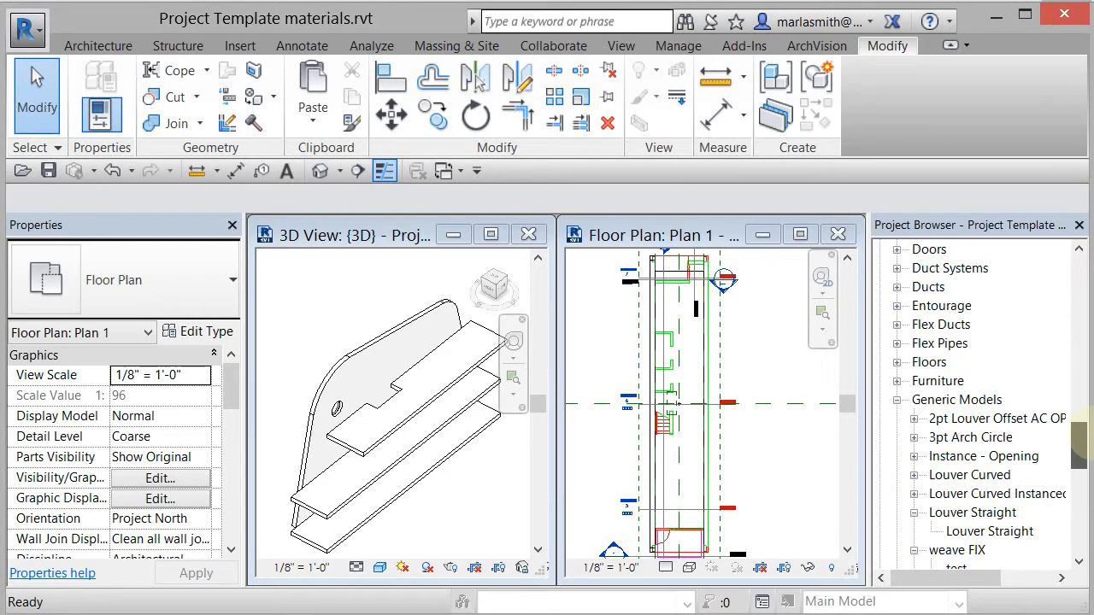
{"action": "left_click", "coordinate": [897, 342]}
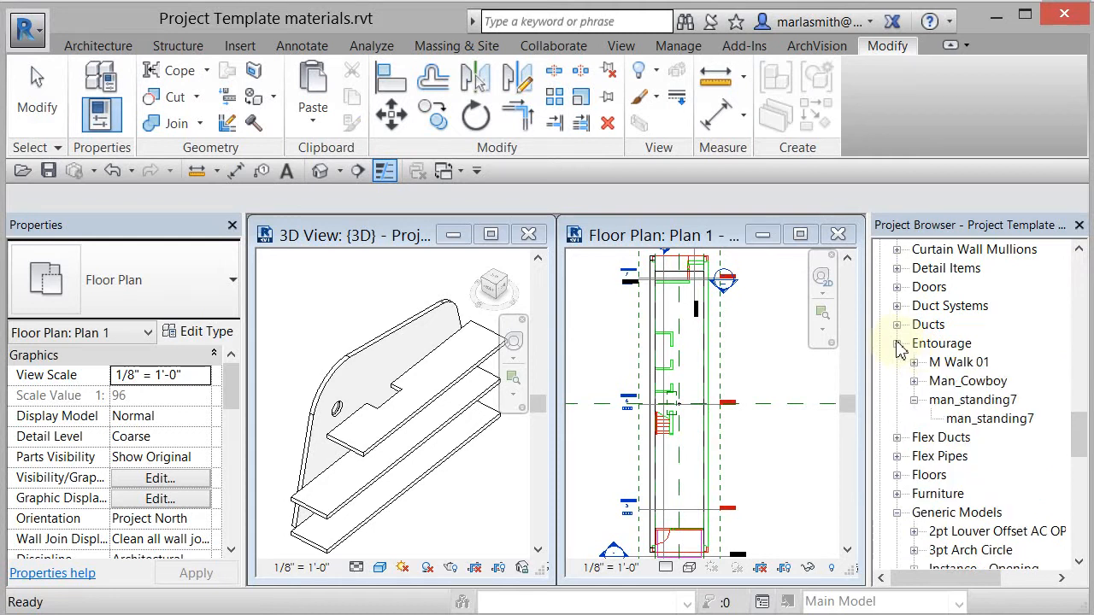
{"action": "left_click", "coordinate": [914, 380]}
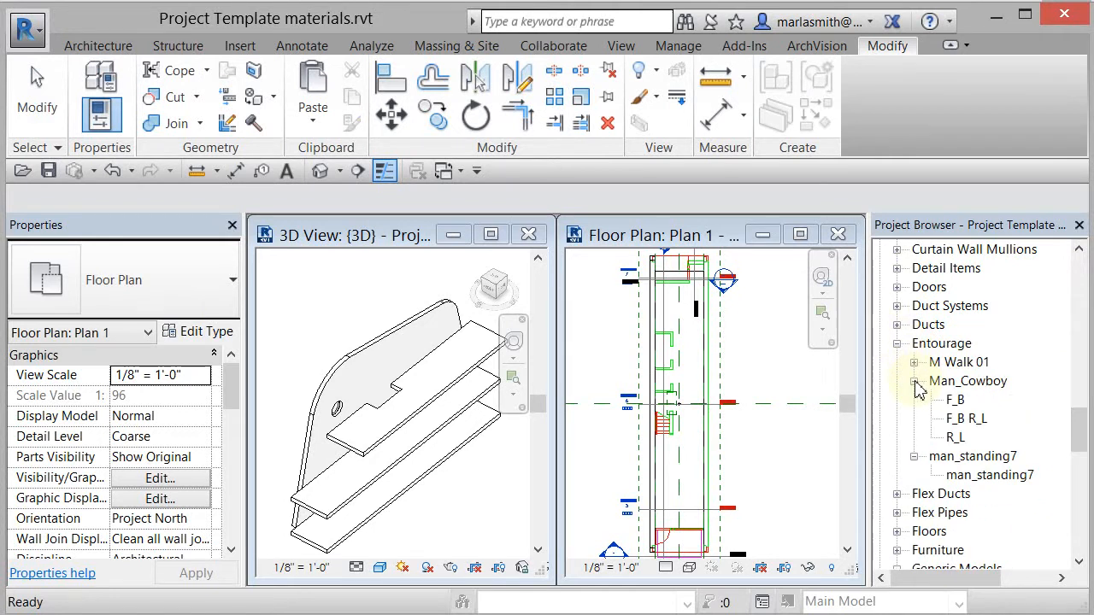
{"action": "left_click", "coordinate": [955, 399]}
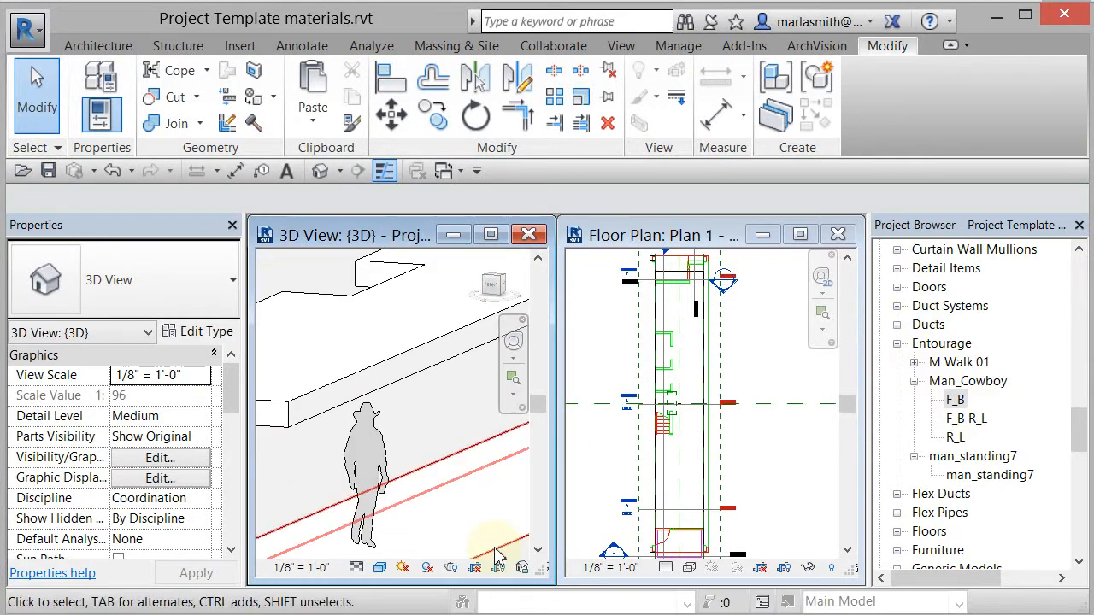
{"action": "left_click", "coordinate": [368, 479]}
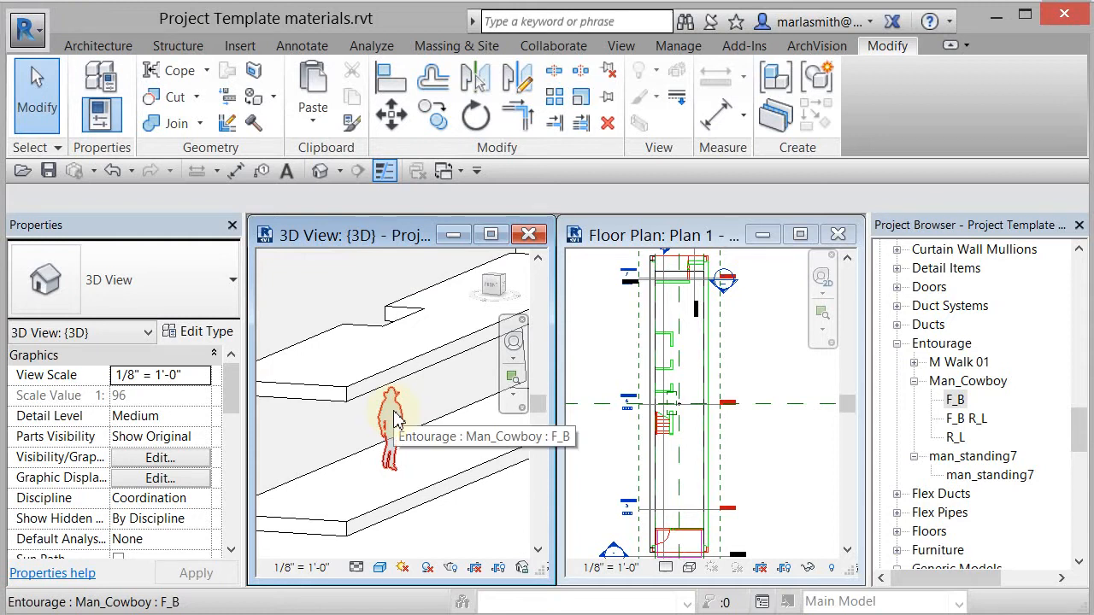
{"action": "left_click", "coordinate": [384, 529]}
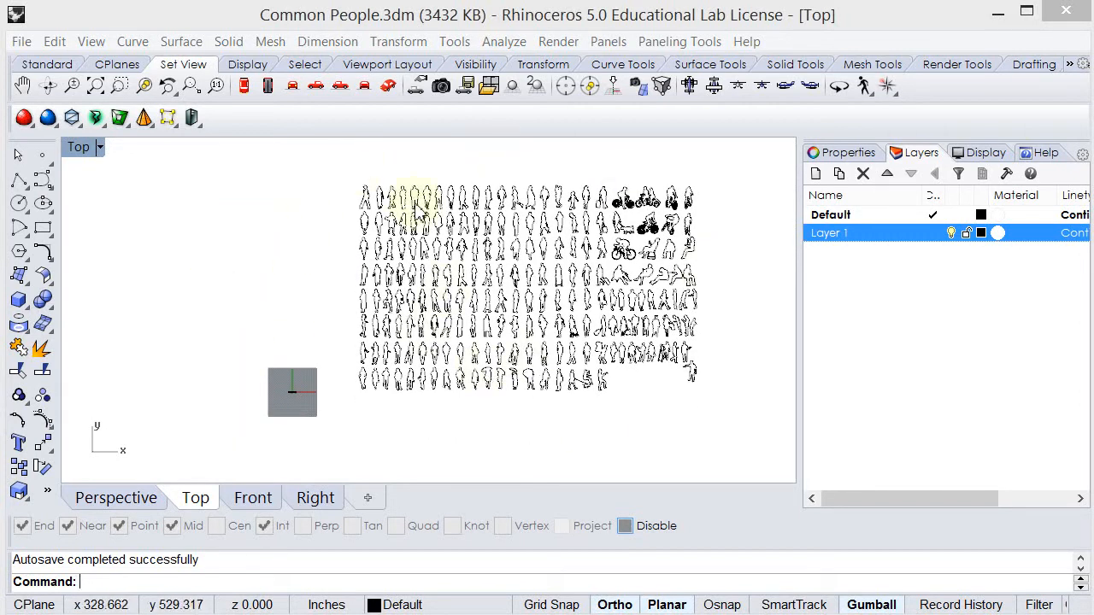
{"action": "mouse_move", "coordinate": [372, 273]}
{"action": "type", "text": "Distance"}
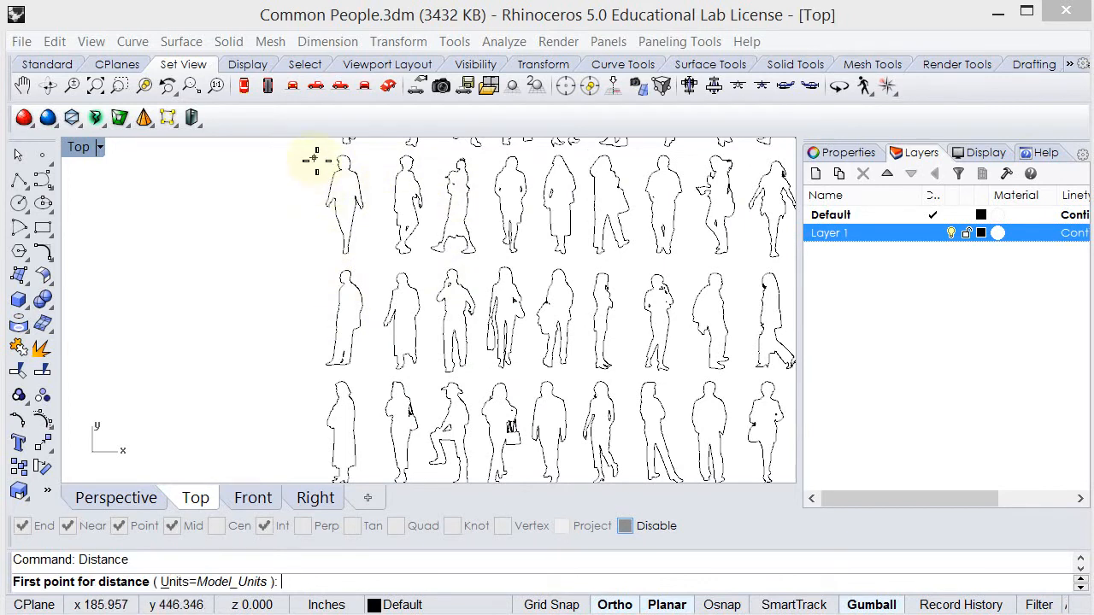
Measure a silhouette's height at 61.654 inches and copy one figure to an empty spot.
{"action": "left_click", "coordinate": [312, 254]}
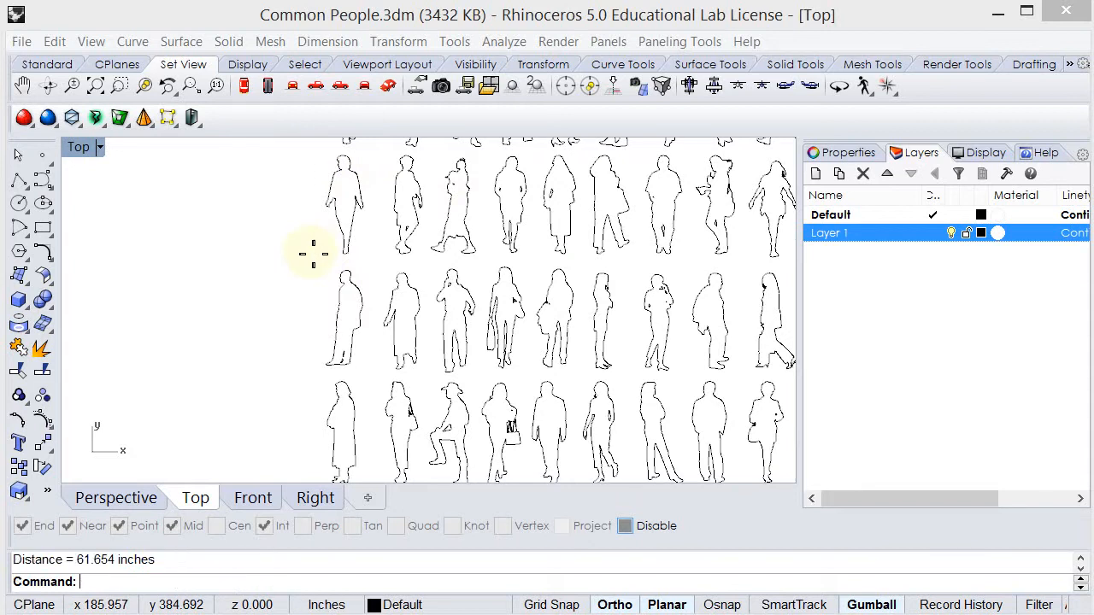
{"action": "mouse_move", "coordinate": [320, 273]}
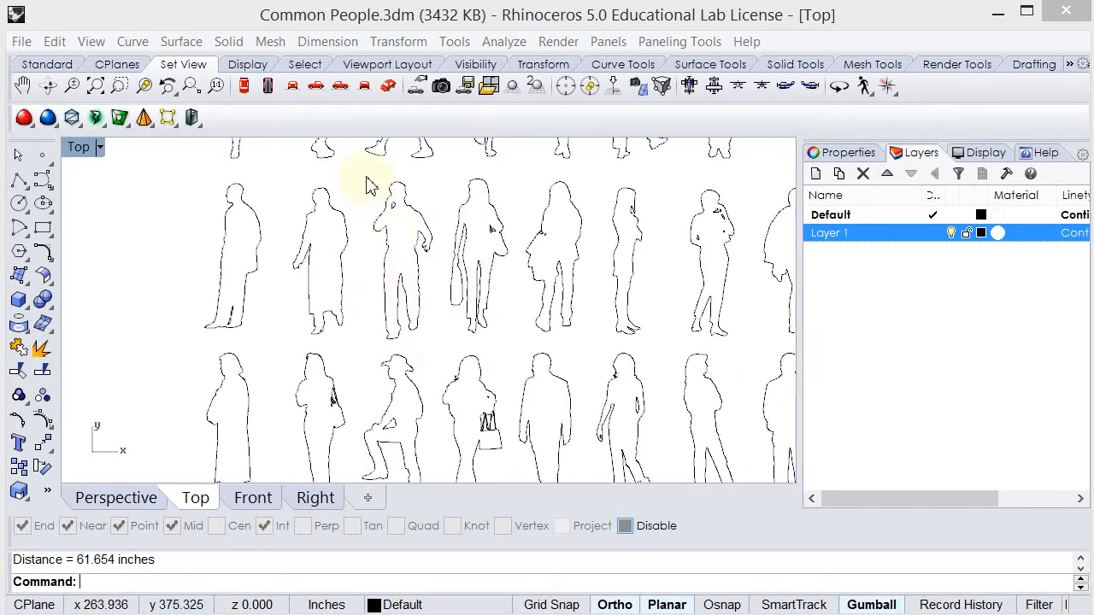
{"action": "left_click_drag", "start_coordinate": [367, 175], "coordinate": [436, 349]}
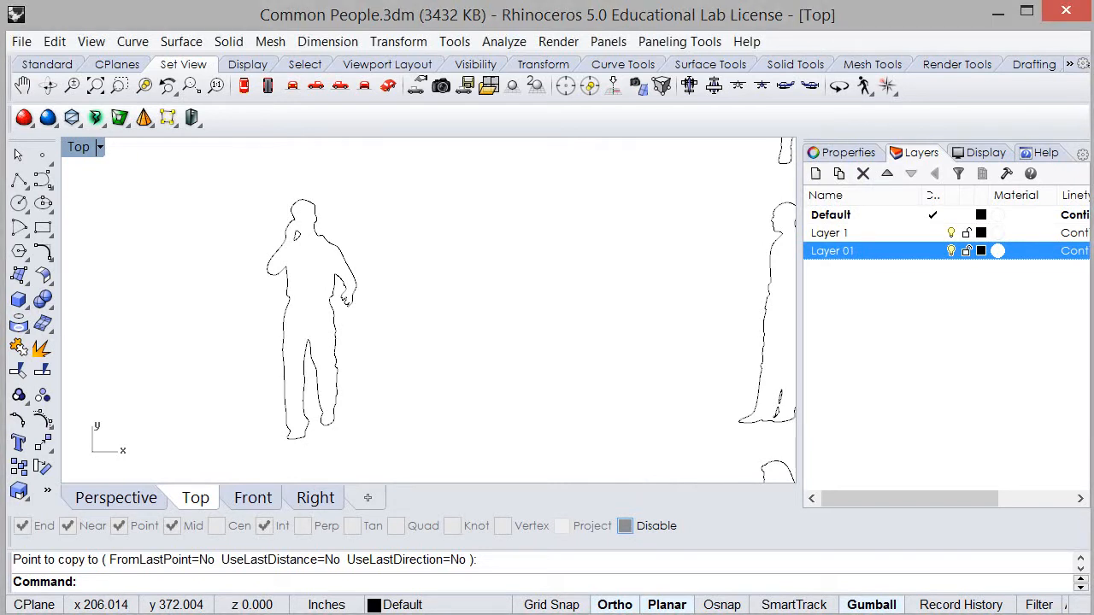
Make Layer 01 current and fill the walking figure's outline with a PlanarSrf surface.
{"action": "left_click", "coordinate": [980, 250]}
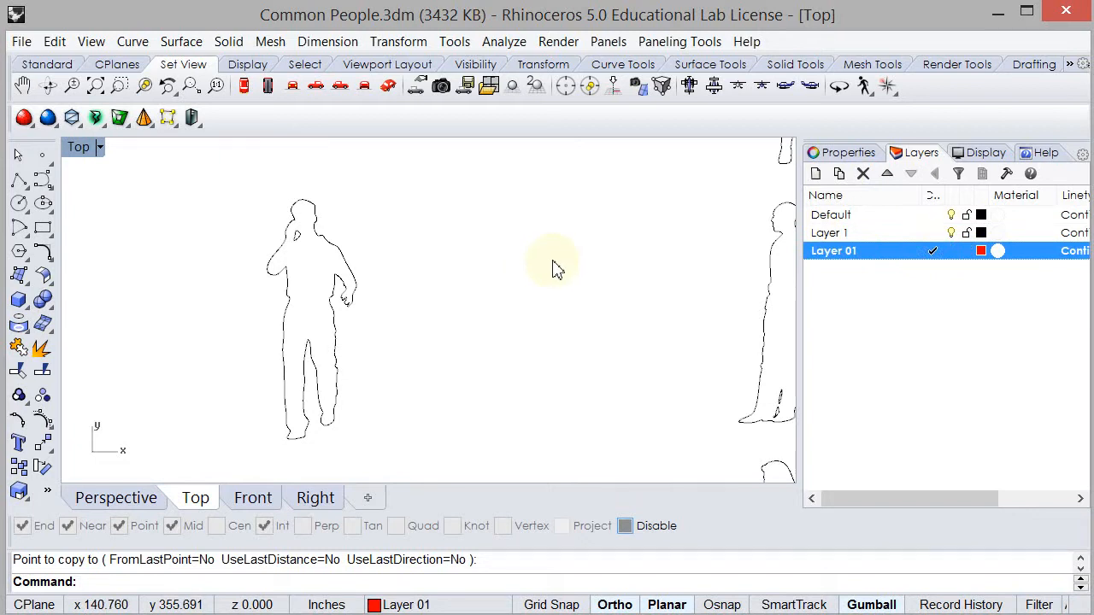
{"action": "type", "text": "PlanarS"}
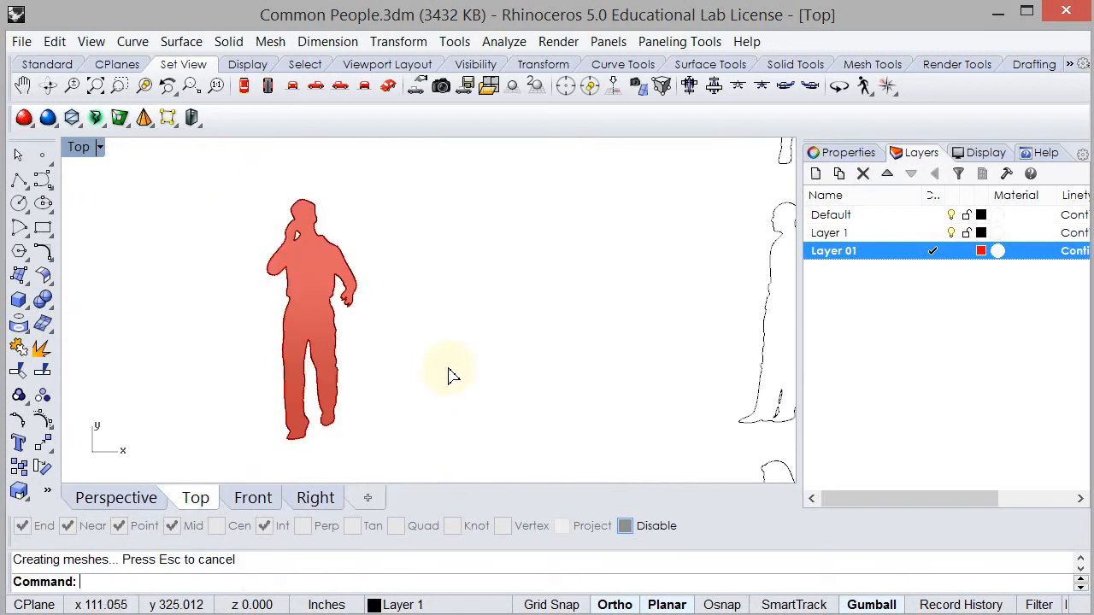
{"action": "scroll", "scroll_direction": "up", "scroll_amount": 3}
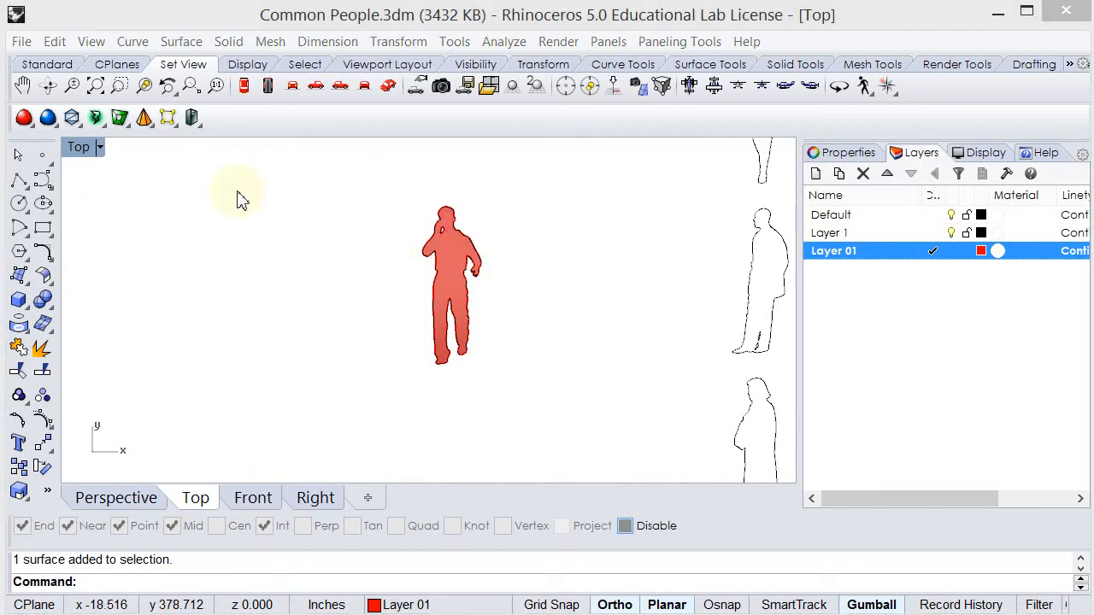
{"action": "left_click", "coordinate": [115, 497]}
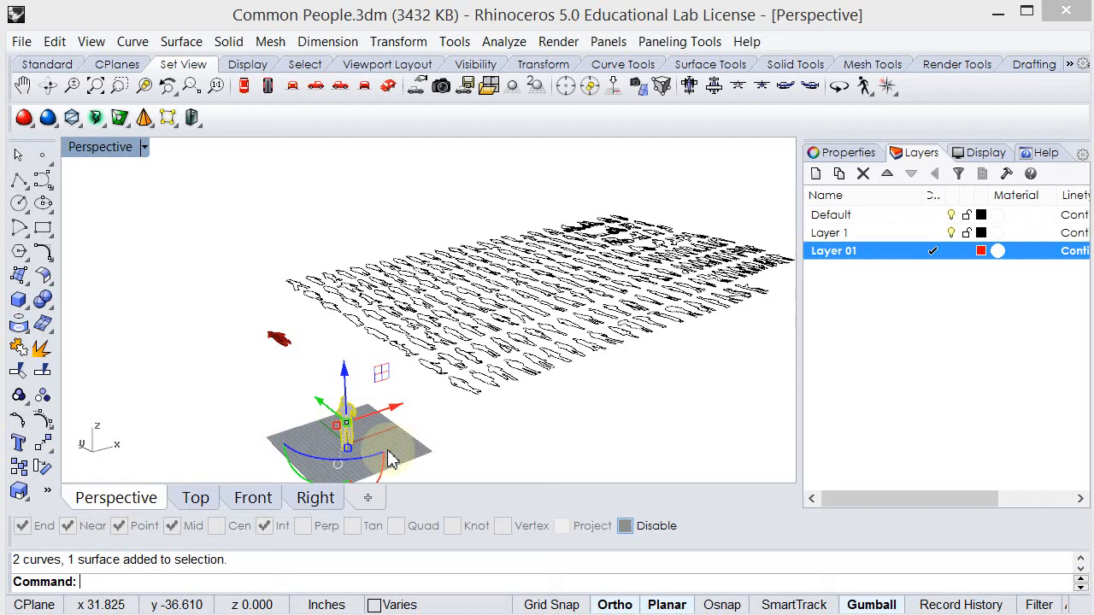
Delete the leftover outlines and Rotate3D the red figure 270° about its feet.
{"action": "key", "text": "Delete"}
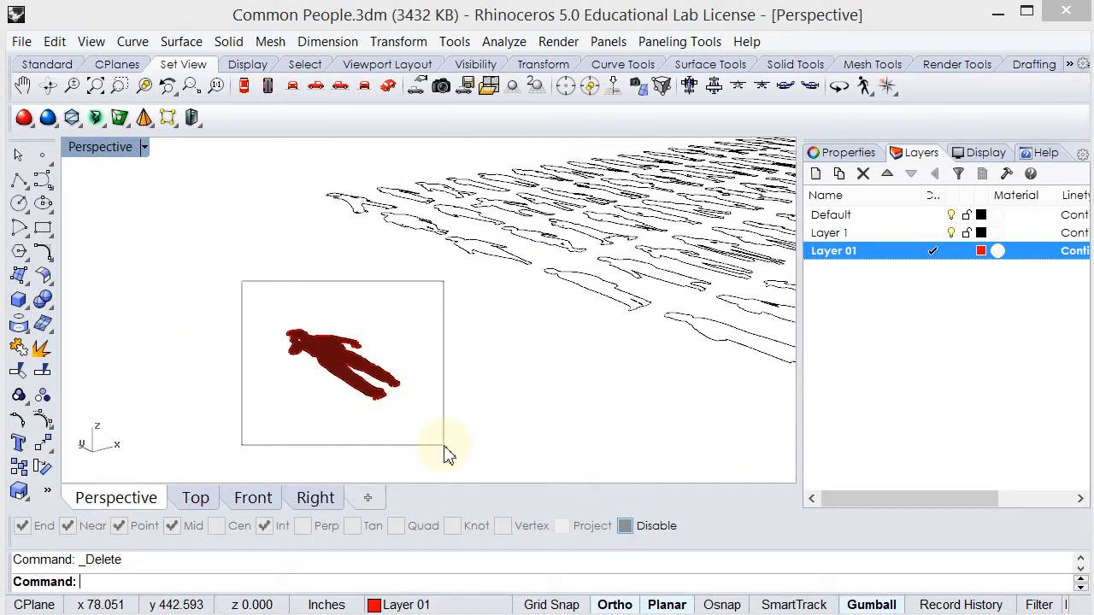
{"action": "left_click", "coordinate": [341, 359]}
{"action": "type", "text": "Rotate3D"}
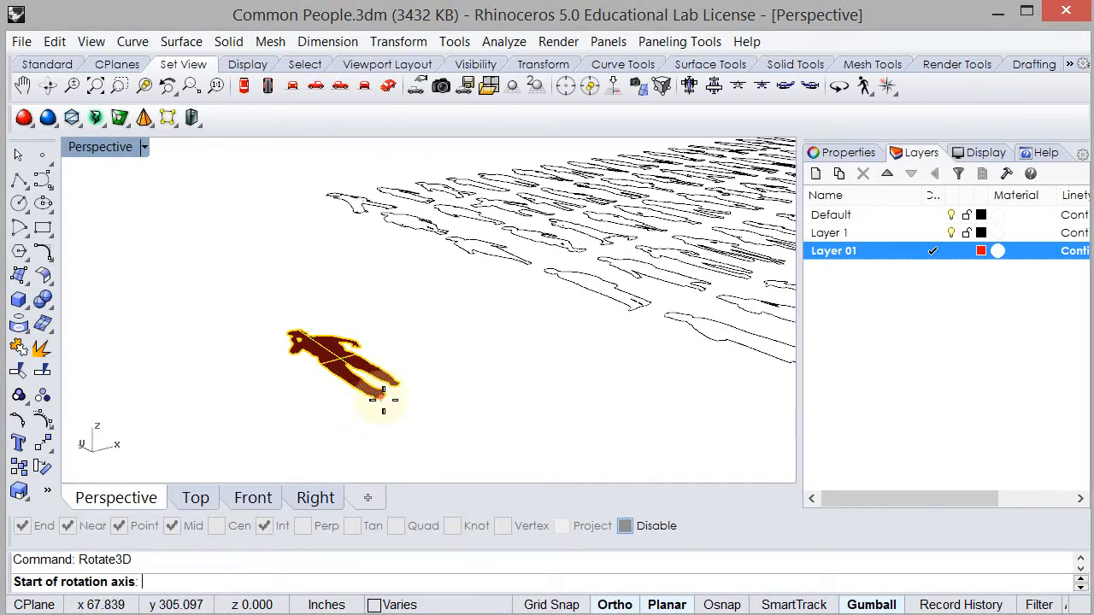
{"action": "left_click", "coordinate": [383, 398]}
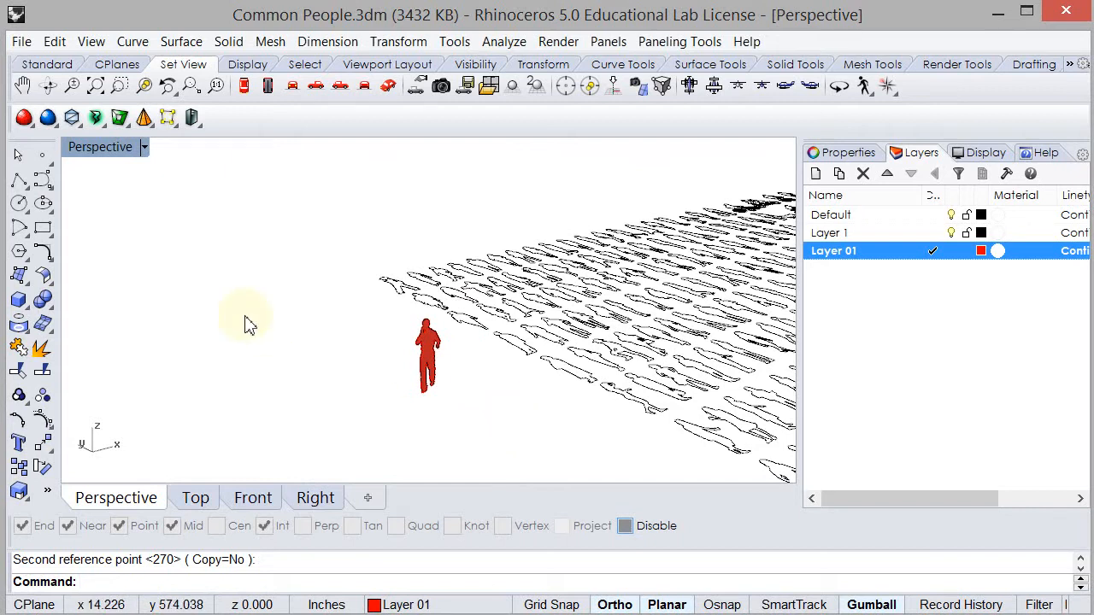
{"action": "left_click", "coordinate": [195, 497]}
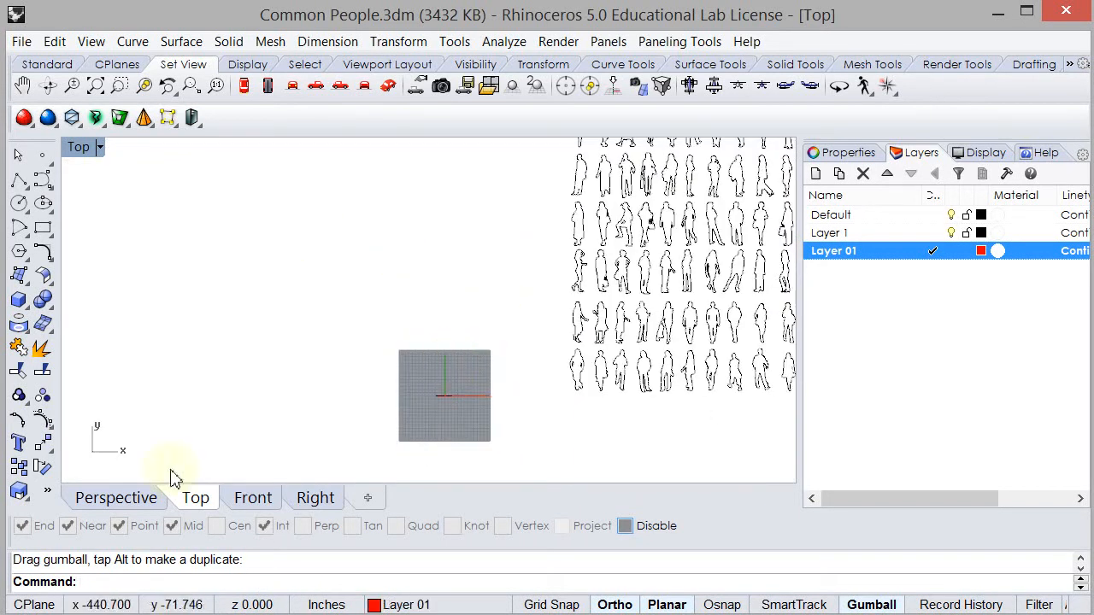
Export the selected red figure to the Desktop as ACIS file 'Ent Man'.
{"action": "left_click", "coordinate": [116, 497]}
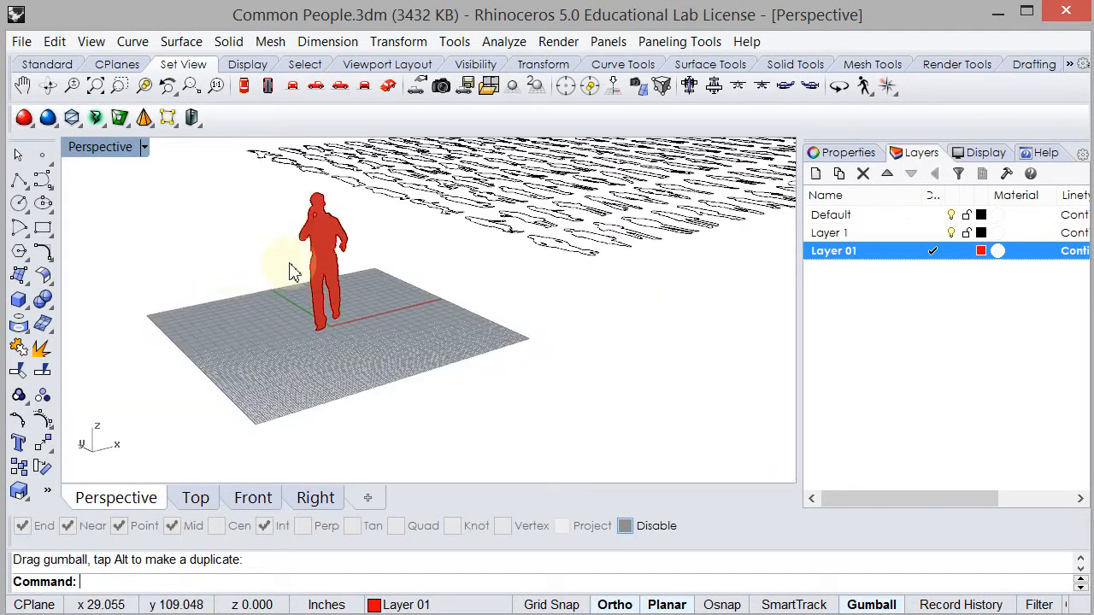
{"action": "left_click", "coordinate": [320, 256]}
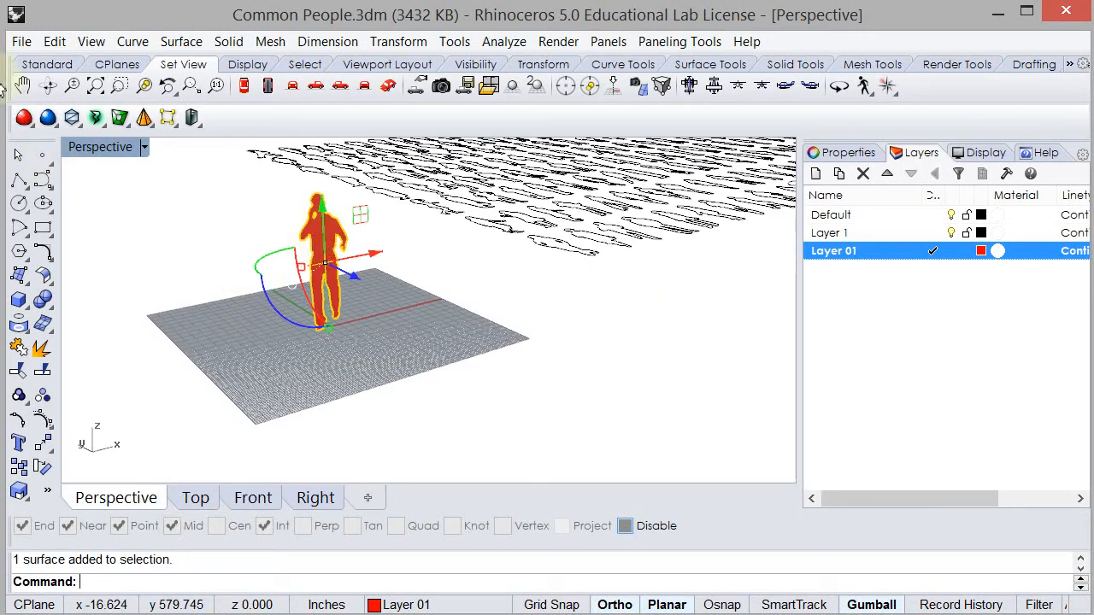
{"action": "left_click", "coordinate": [21, 41]}
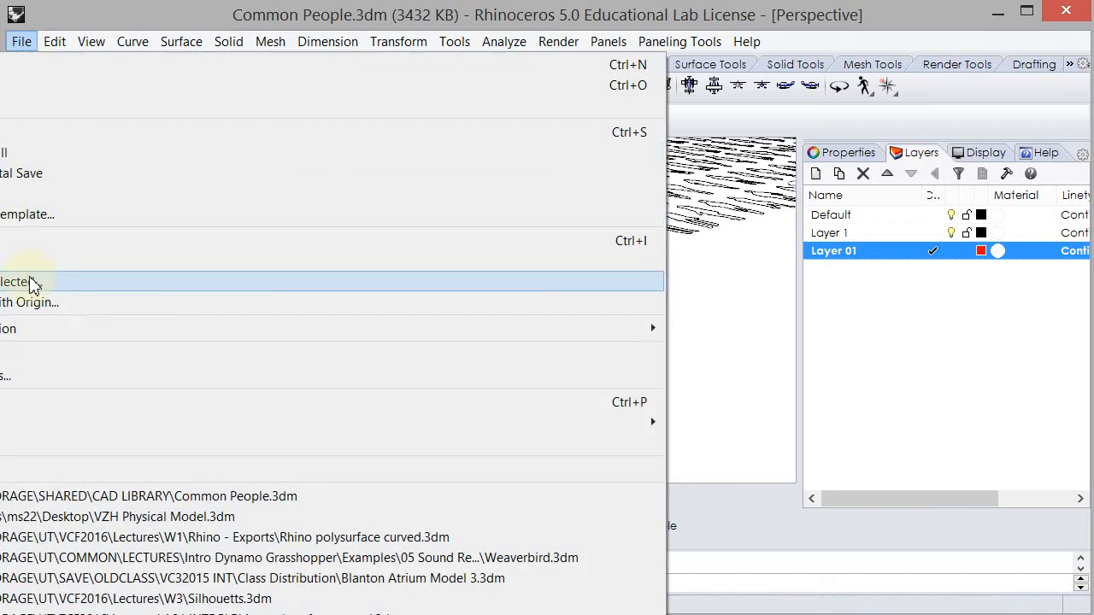
{"action": "left_click", "coordinate": [15, 281]}
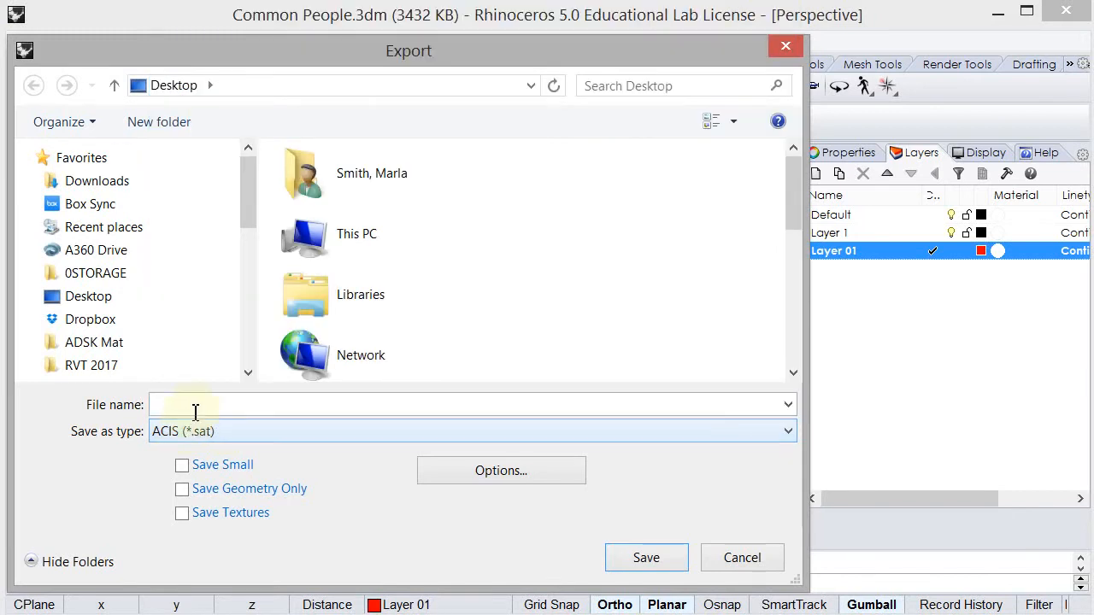
{"action": "type", "text": "eN"}
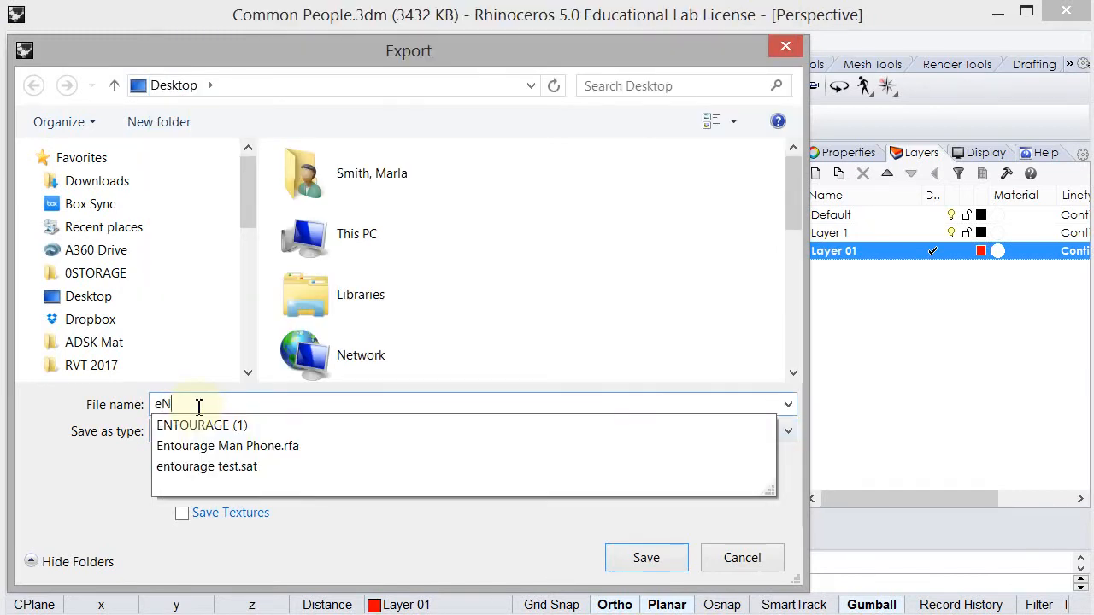
{"action": "key", "text": "Backspace"}
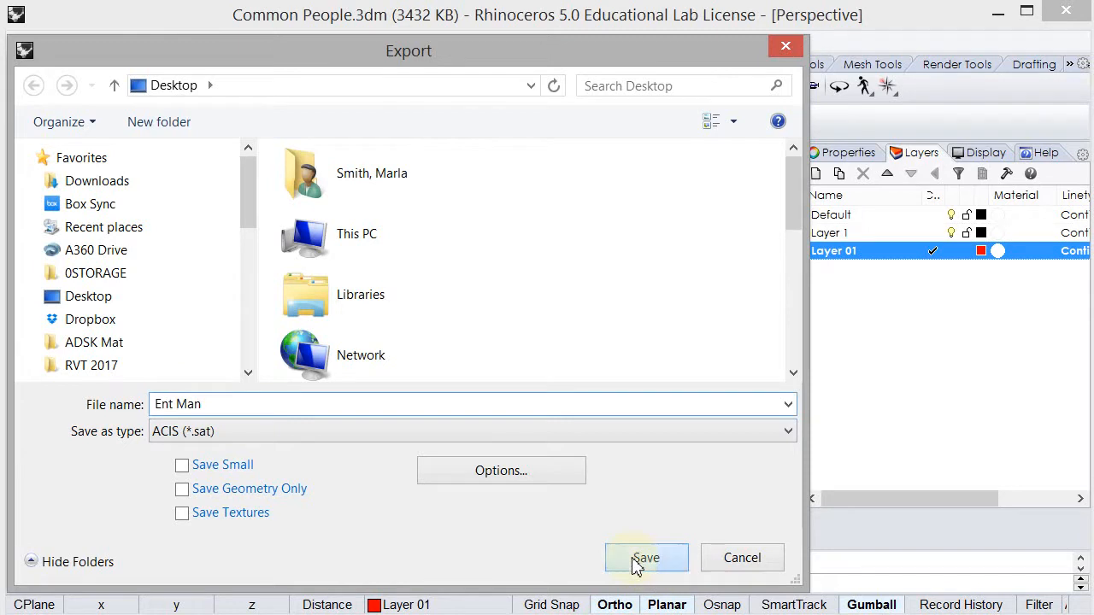
{"action": "left_click", "coordinate": [645, 558]}
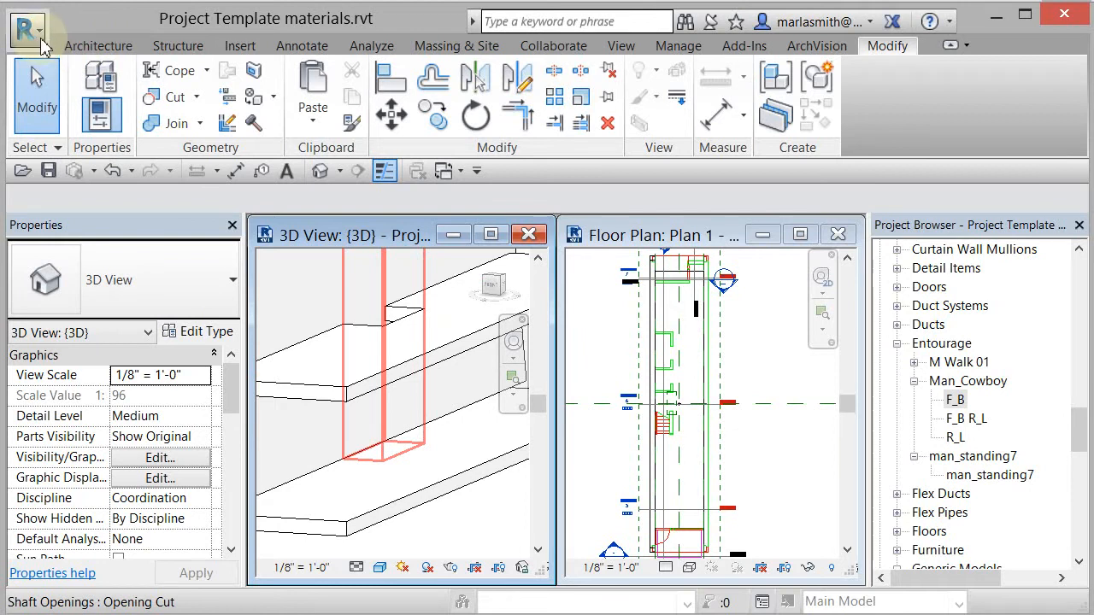
Create a new family from the Entourage.rft template.
{"action": "left_click", "coordinate": [25, 30]}
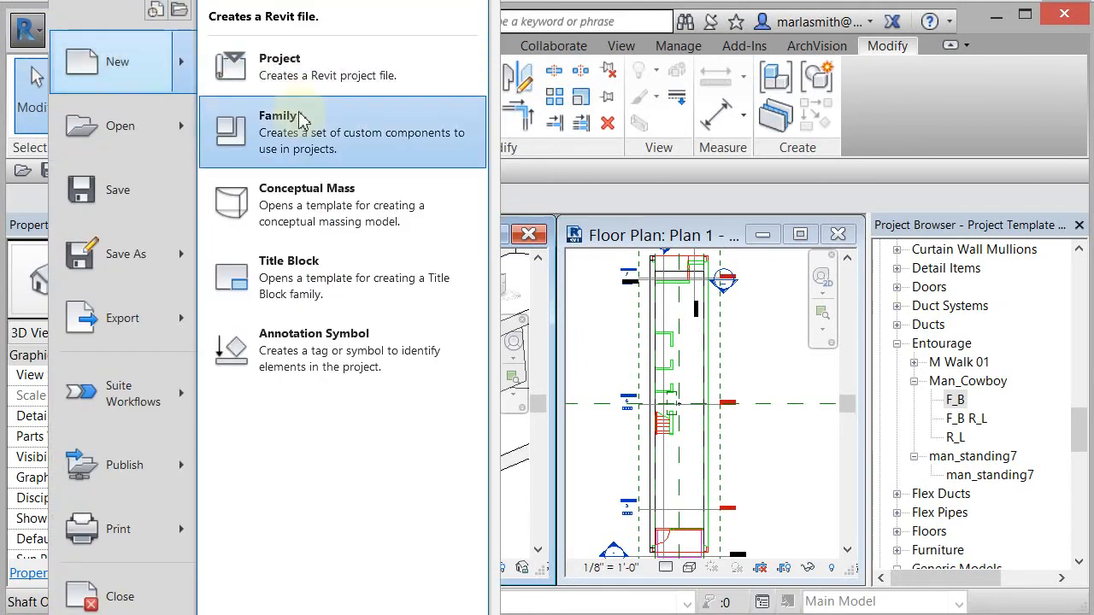
{"action": "left_click", "coordinate": [277, 115]}
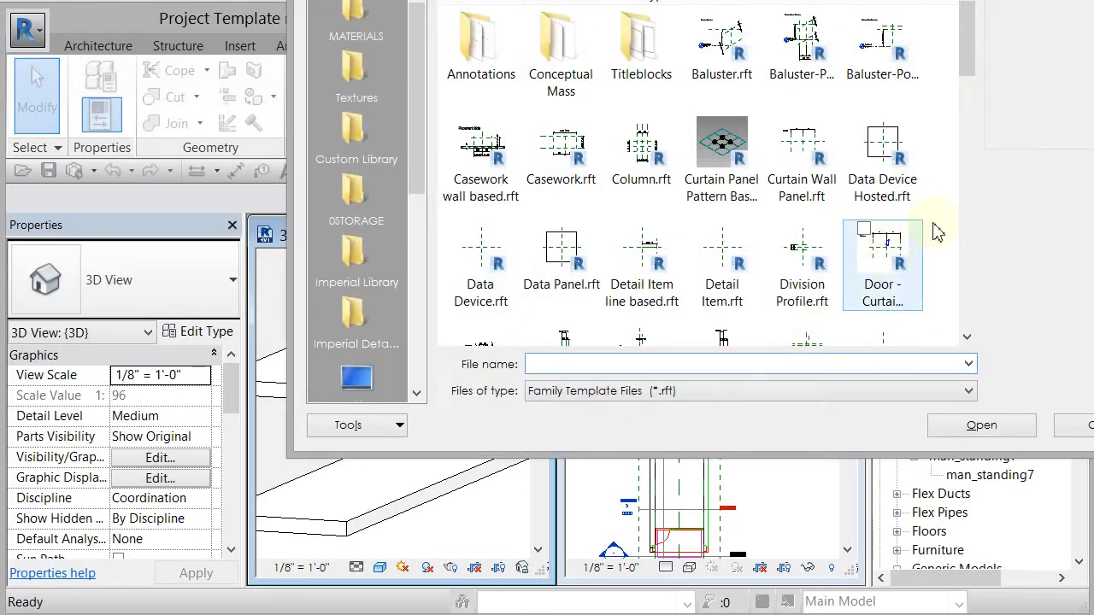
{"action": "scroll", "scroll_direction": "down", "scroll_amount": 3}
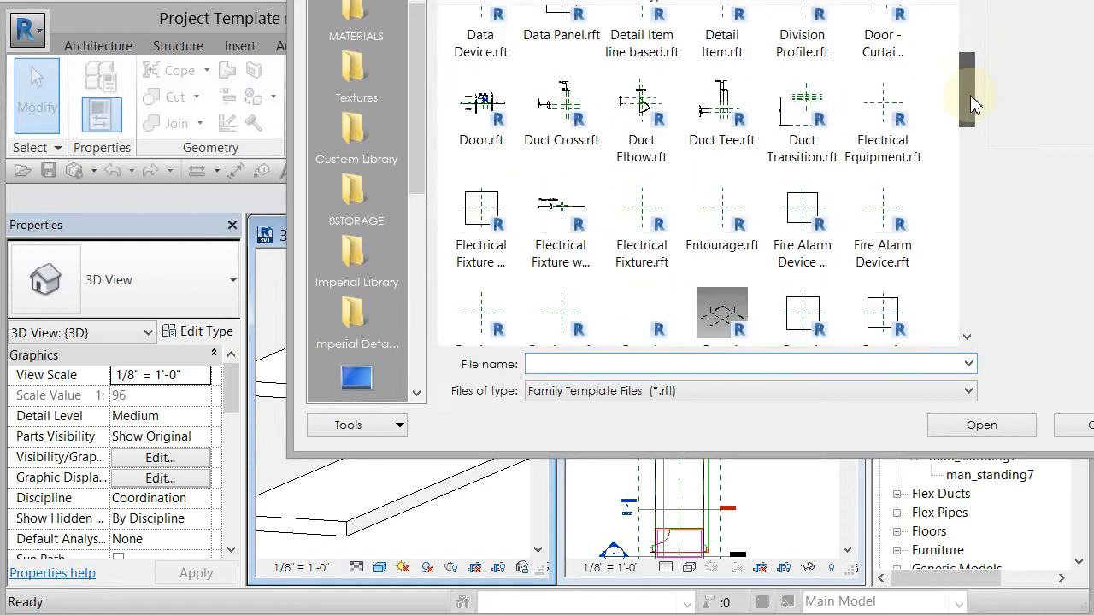
{"action": "scroll", "scroll_direction": "down", "scroll_amount": 3}
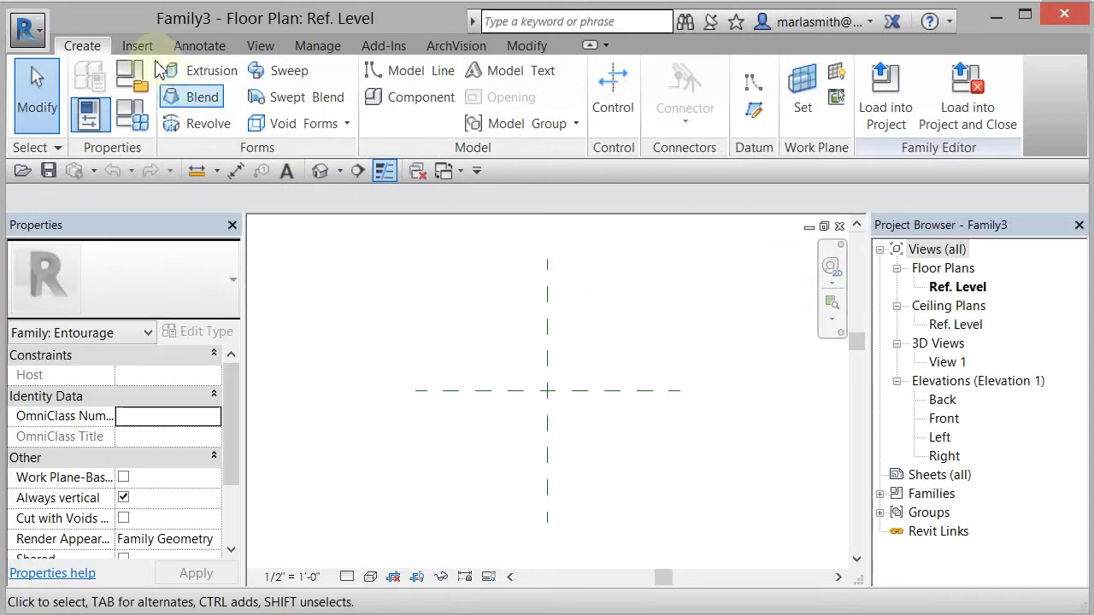
Import the Ent Man.sat person model into the family with Import CAD.
{"action": "left_click", "coordinate": [137, 45]}
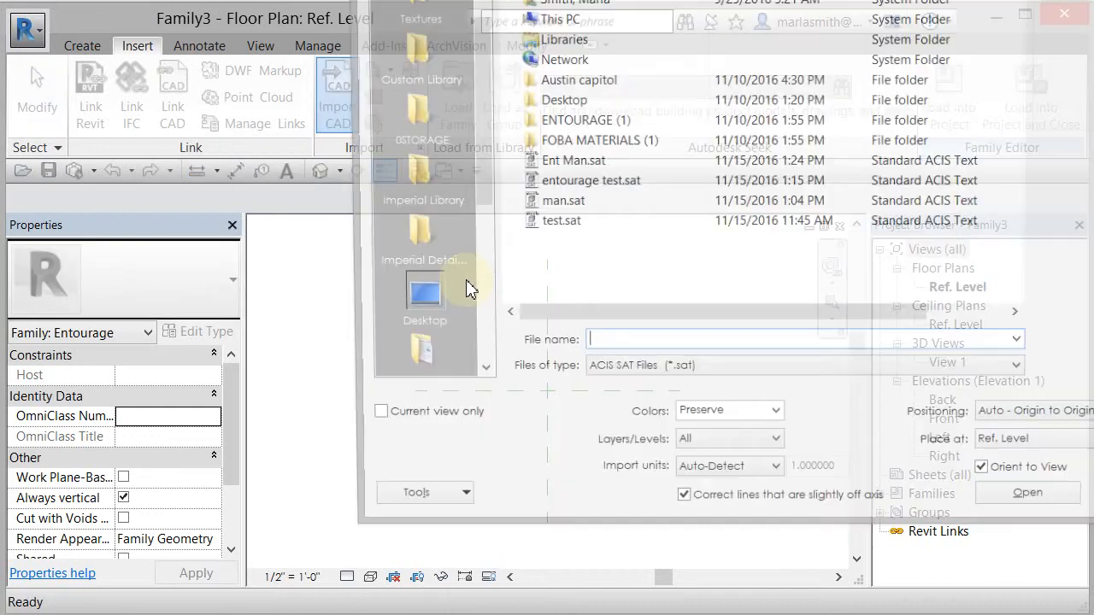
{"action": "left_click", "coordinate": [801, 373]}
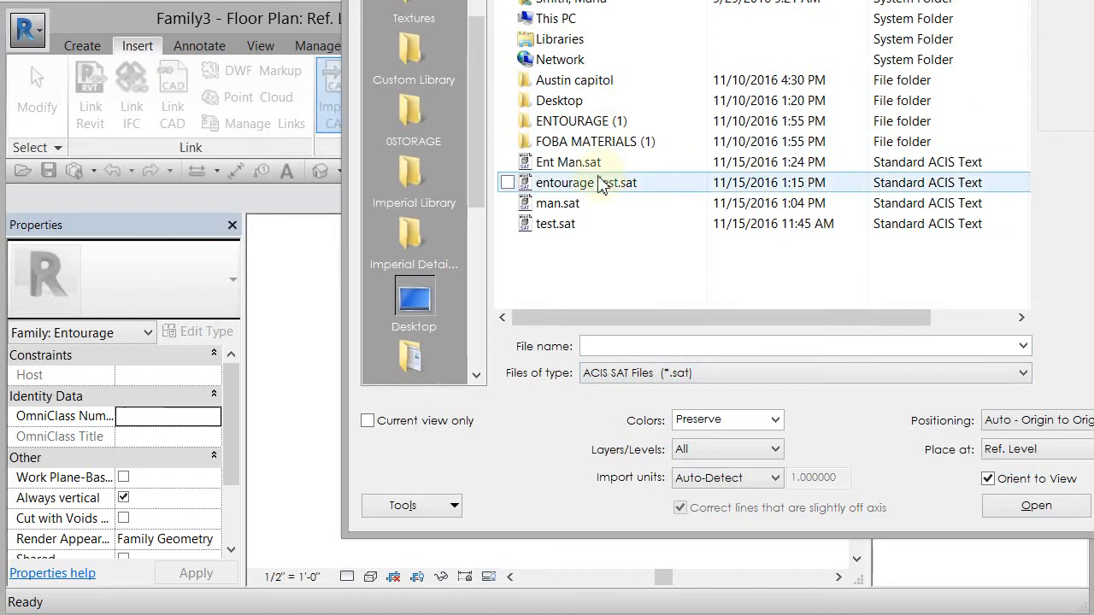
{"action": "left_click", "coordinate": [568, 161]}
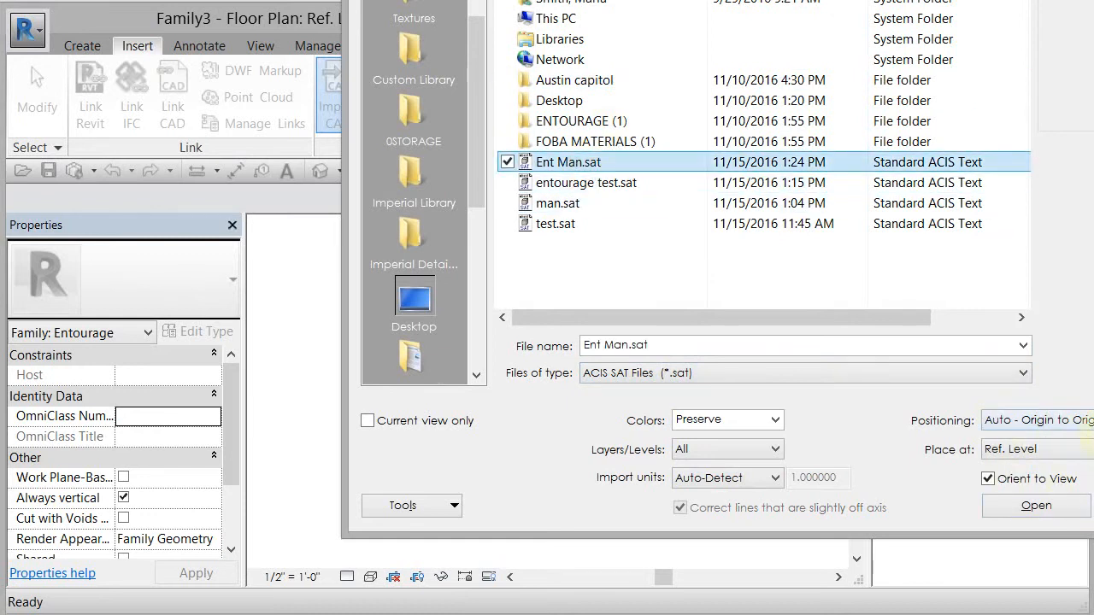
{"action": "mouse_move", "coordinate": [1081, 432]}
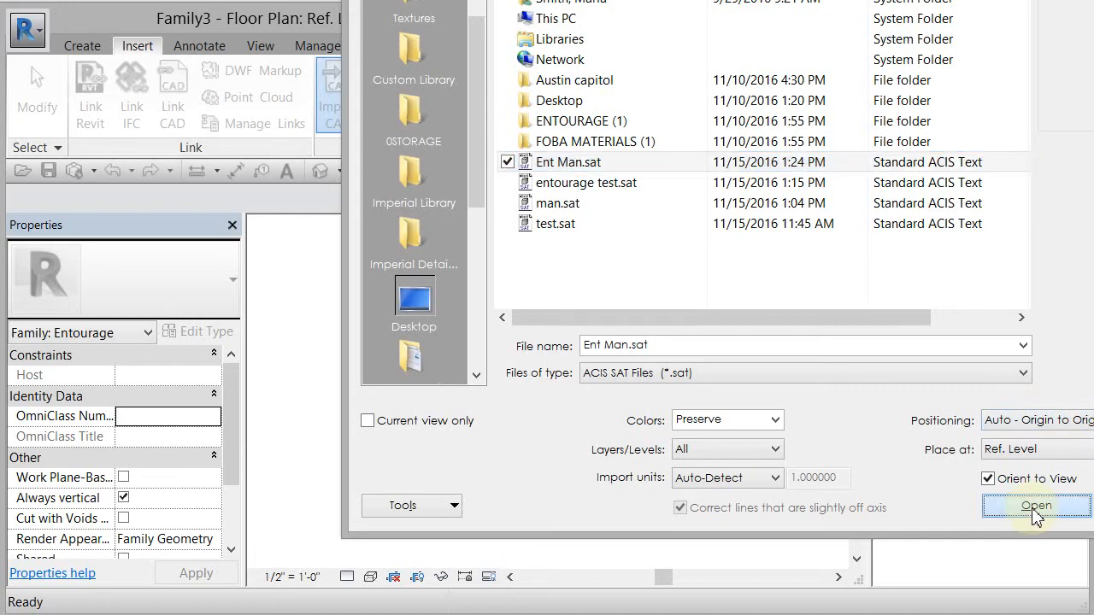
{"action": "left_click", "coordinate": [1034, 505]}
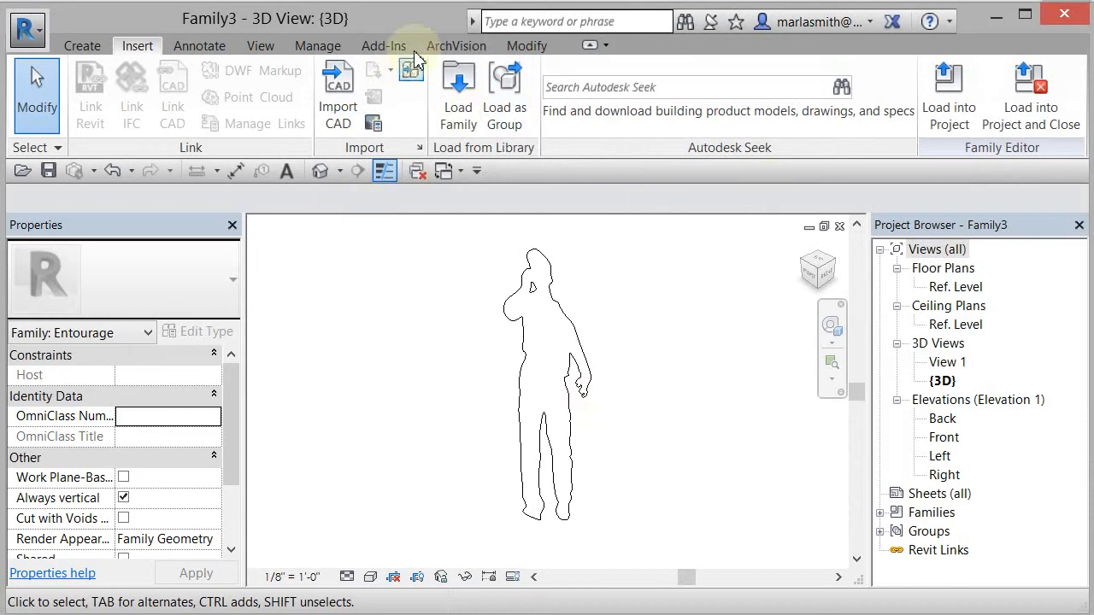
{"action": "left_click", "coordinate": [317, 45]}
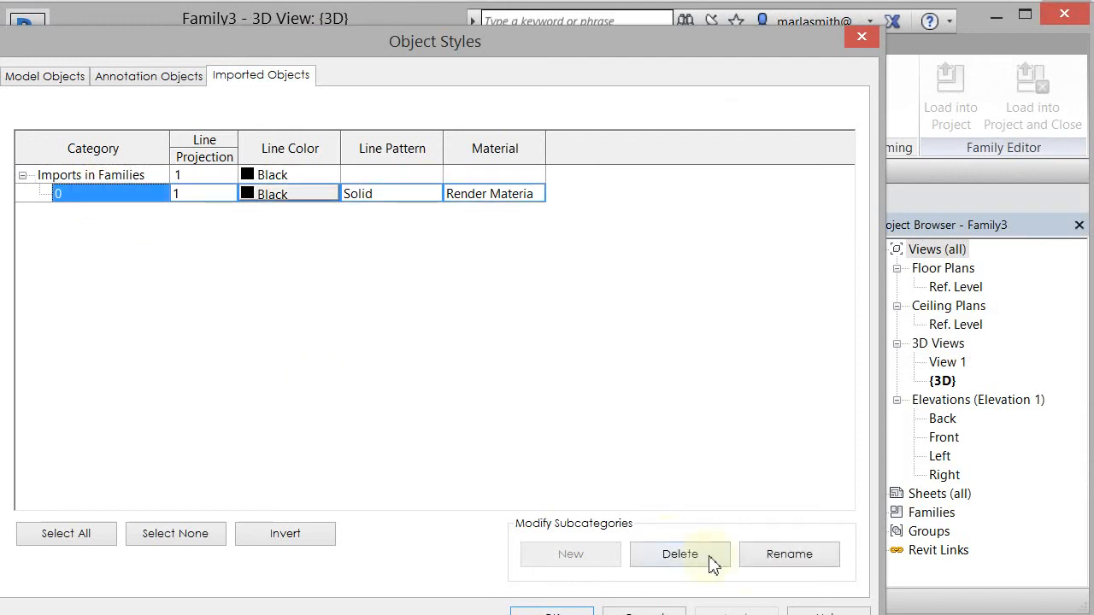
Rename imported subcategory 0 to 'Man Ent Phone' in Object Styles.
{"action": "left_click", "coordinate": [789, 554]}
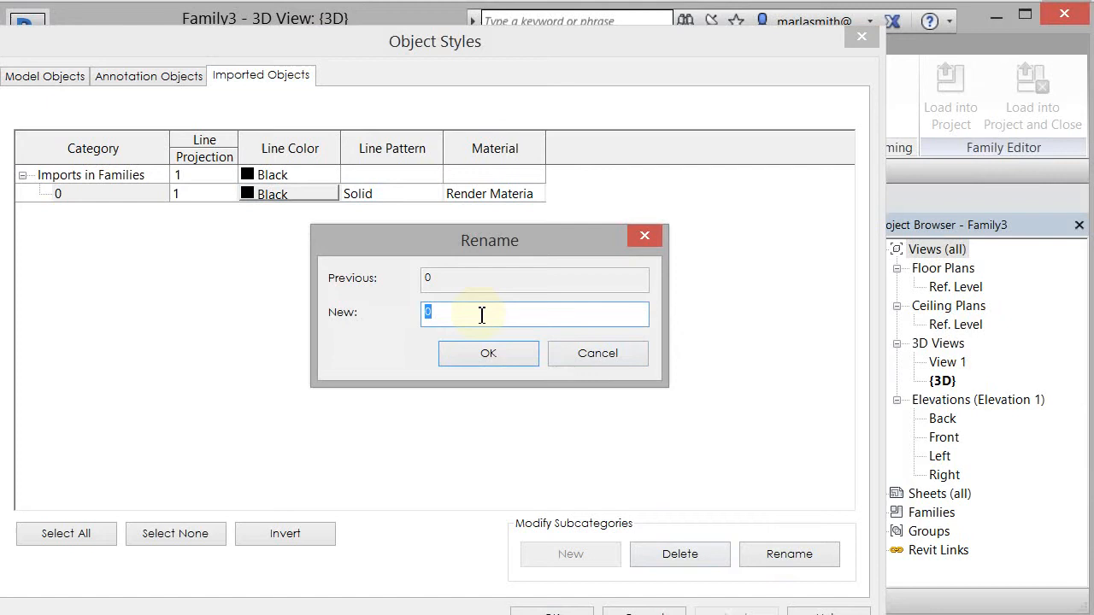
{"action": "type", "text": "Man Ent P"}
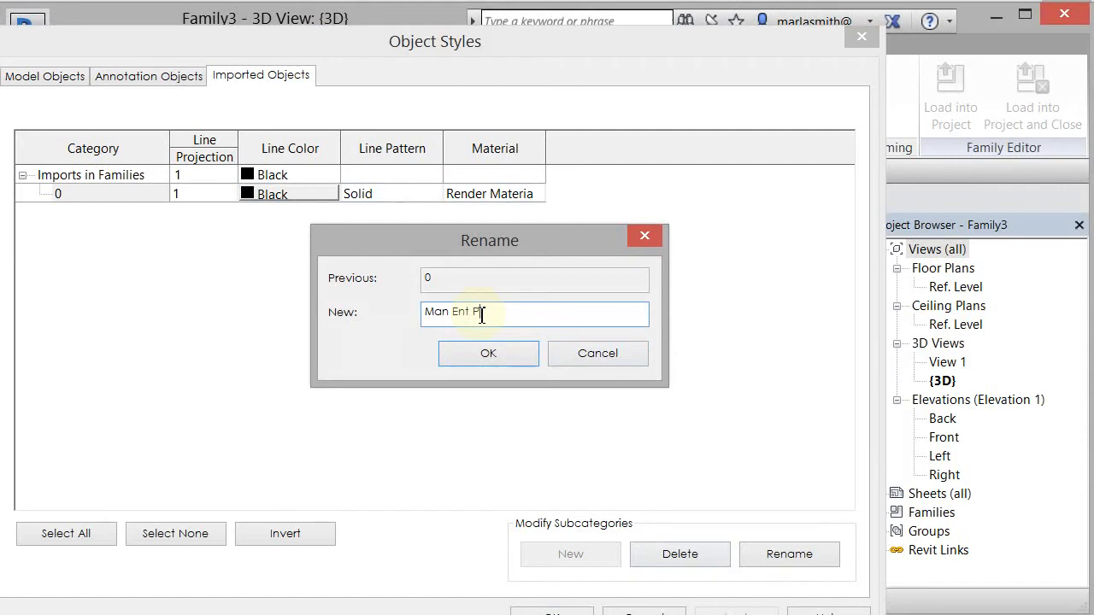
{"action": "left_click", "coordinate": [487, 353]}
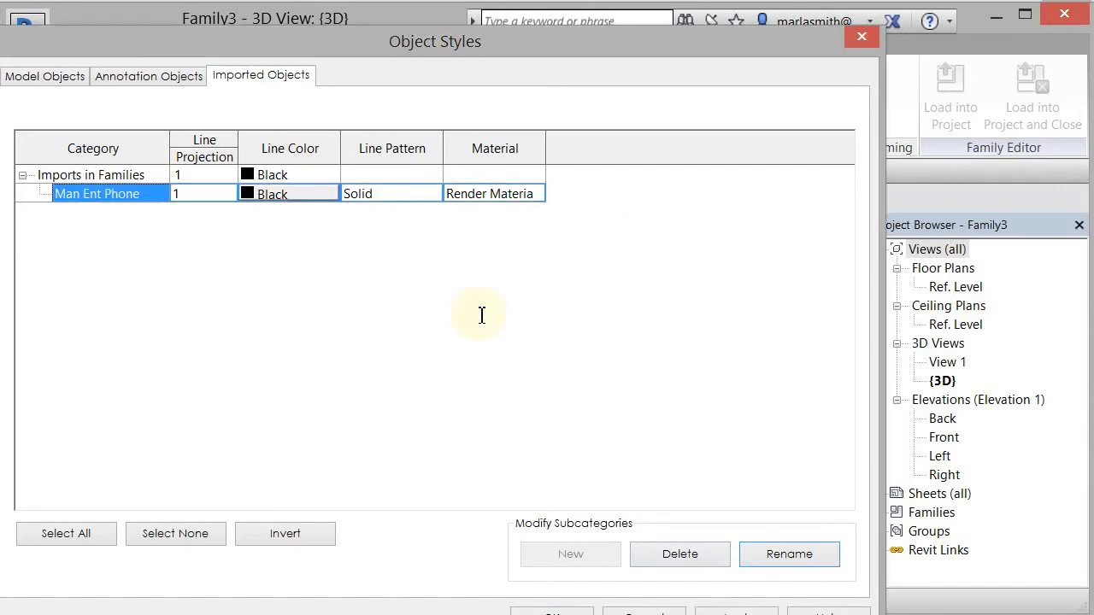
{"action": "left_click", "coordinate": [495, 193]}
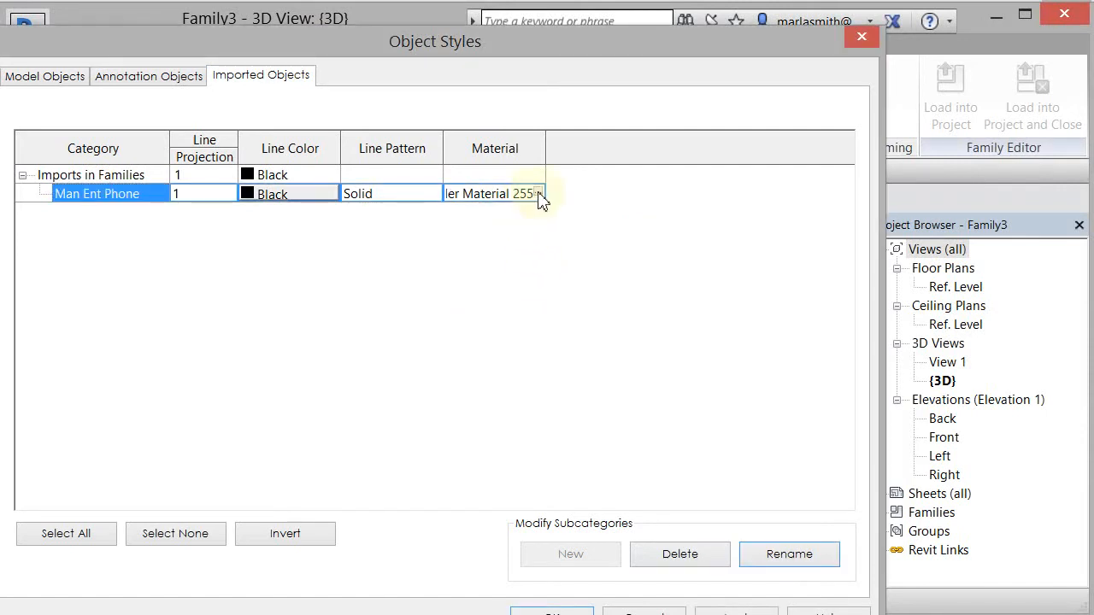
Rename Render Material 255-255-255 to 'Entourage' and assign it to Man Ent Phone.
{"action": "left_click", "coordinate": [540, 194]}
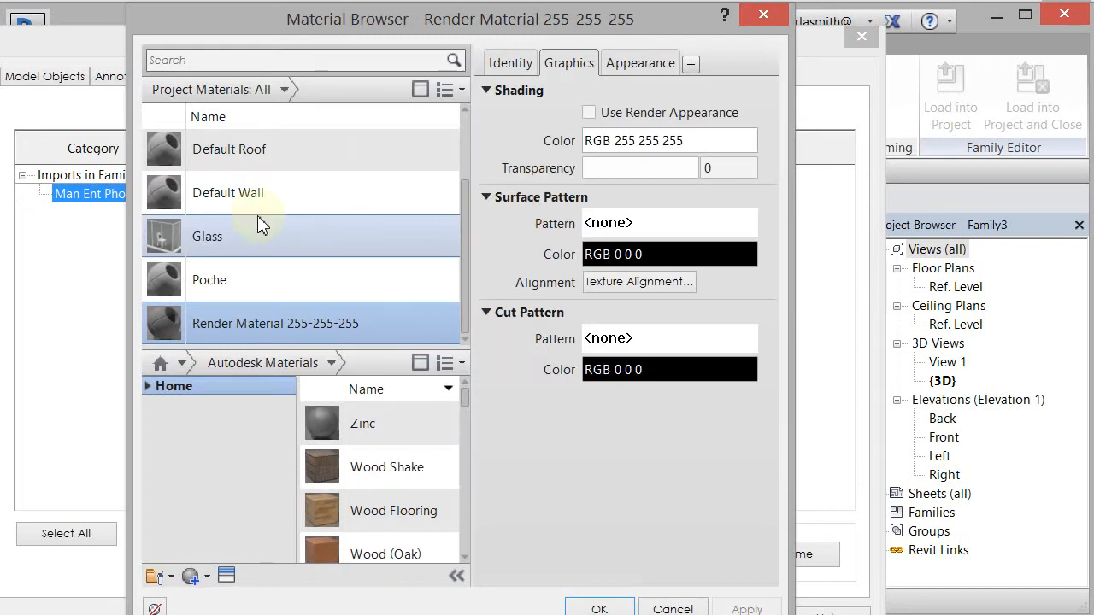
{"action": "right_click", "coordinate": [276, 323]}
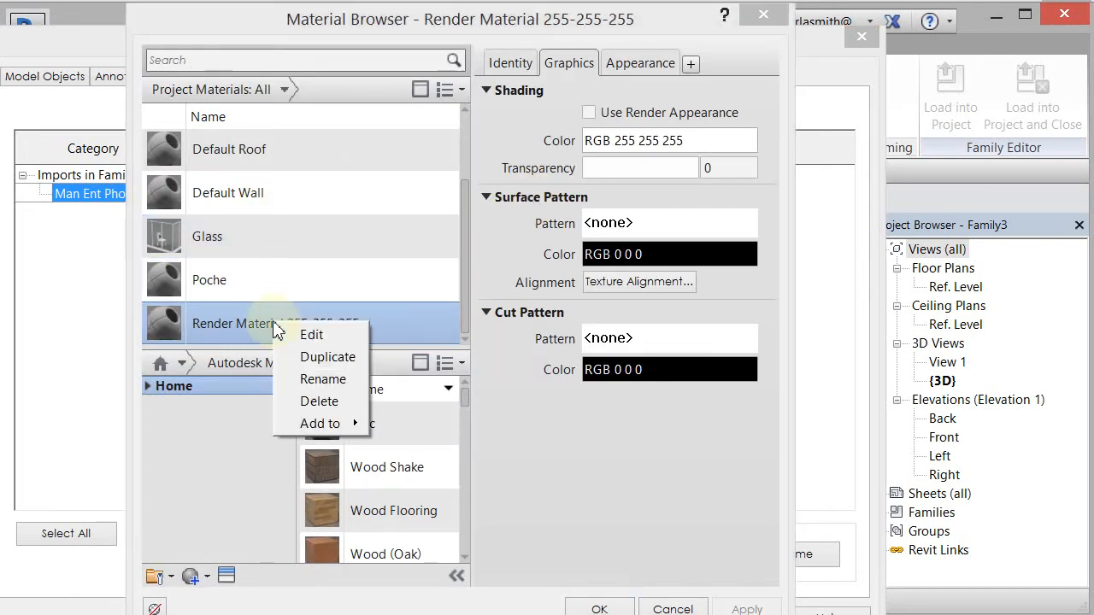
{"action": "left_click", "coordinate": [323, 379]}
{"action": "type", "text": "Ento"}
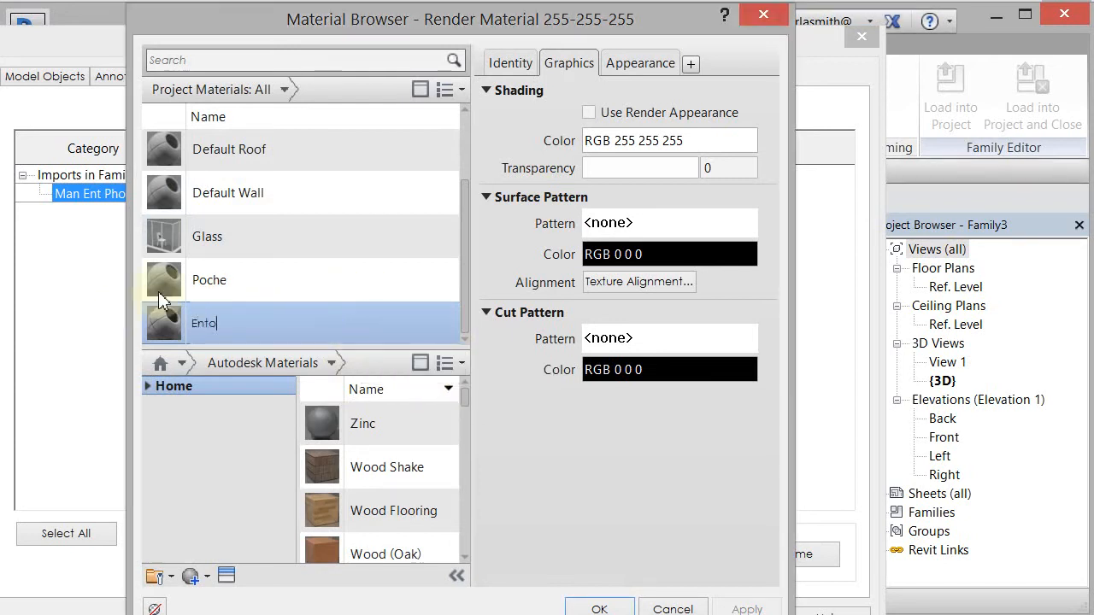
{"action": "type", "text": "urage"}
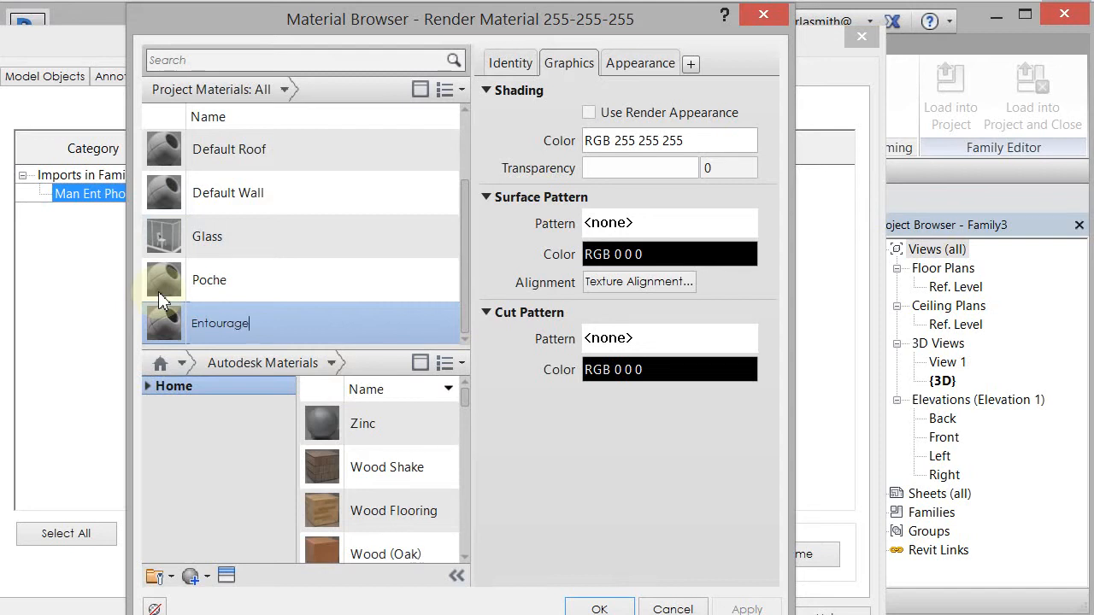
{"action": "left_click", "coordinate": [599, 607]}
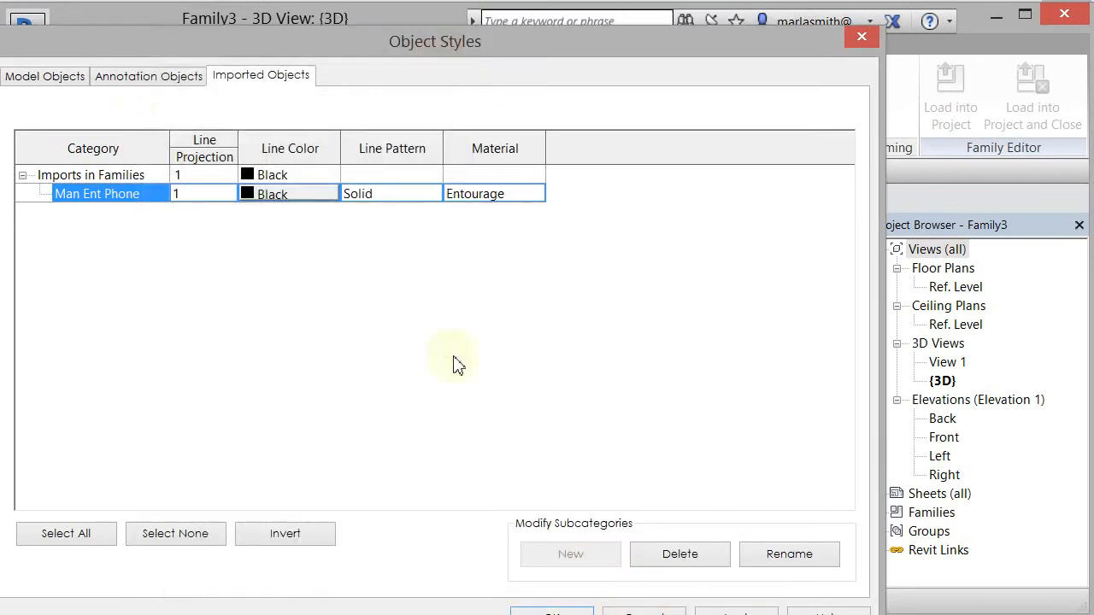
{"action": "mouse_move", "coordinate": [118, 250]}
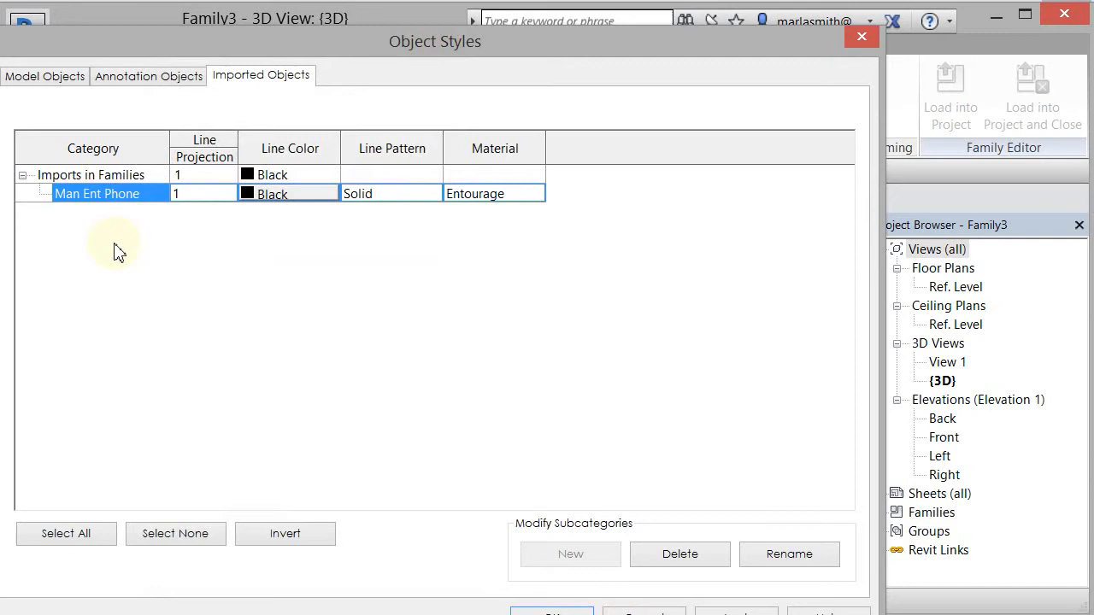
{"action": "mouse_move", "coordinate": [123, 258]}
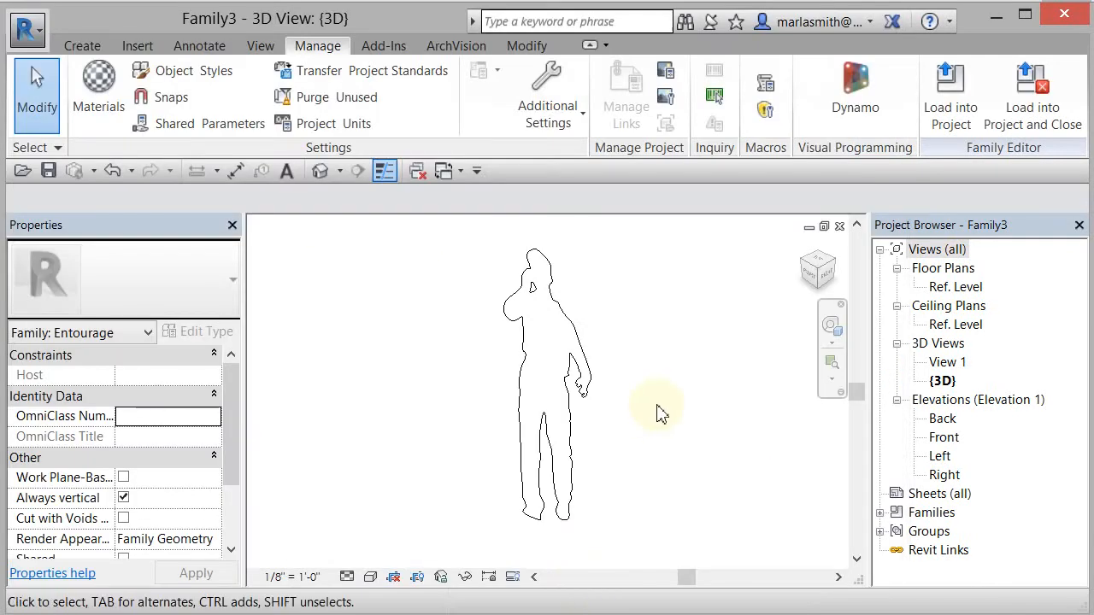
Save the family under the name 'Ent Man Phone'.
{"action": "left_click", "coordinate": [26, 29]}
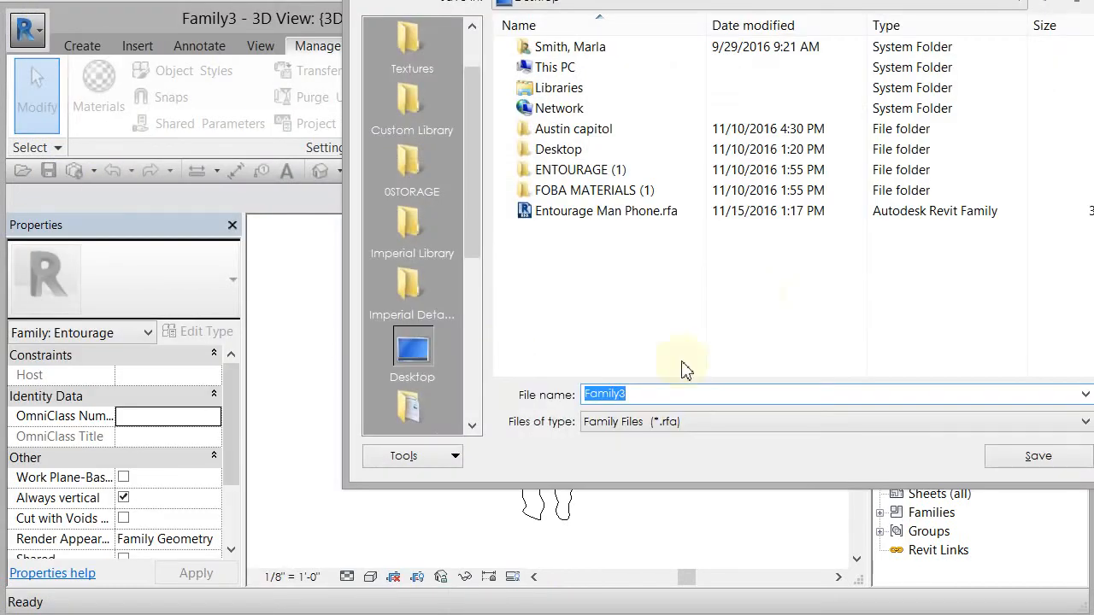
{"action": "type", "text": "Ent Man.sat"}
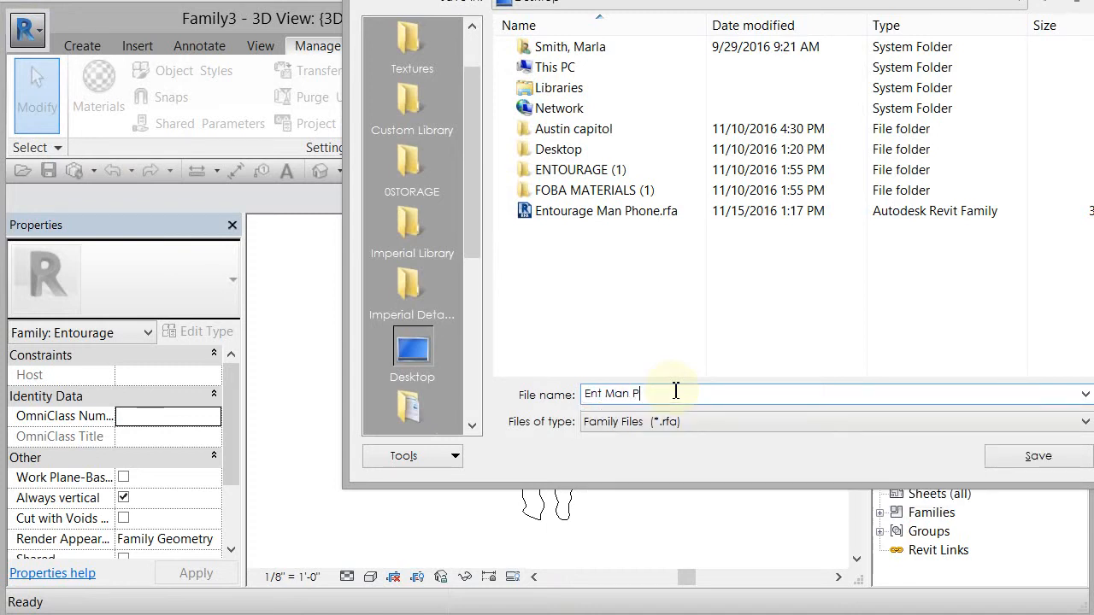
{"action": "left_click", "coordinate": [1038, 455]}
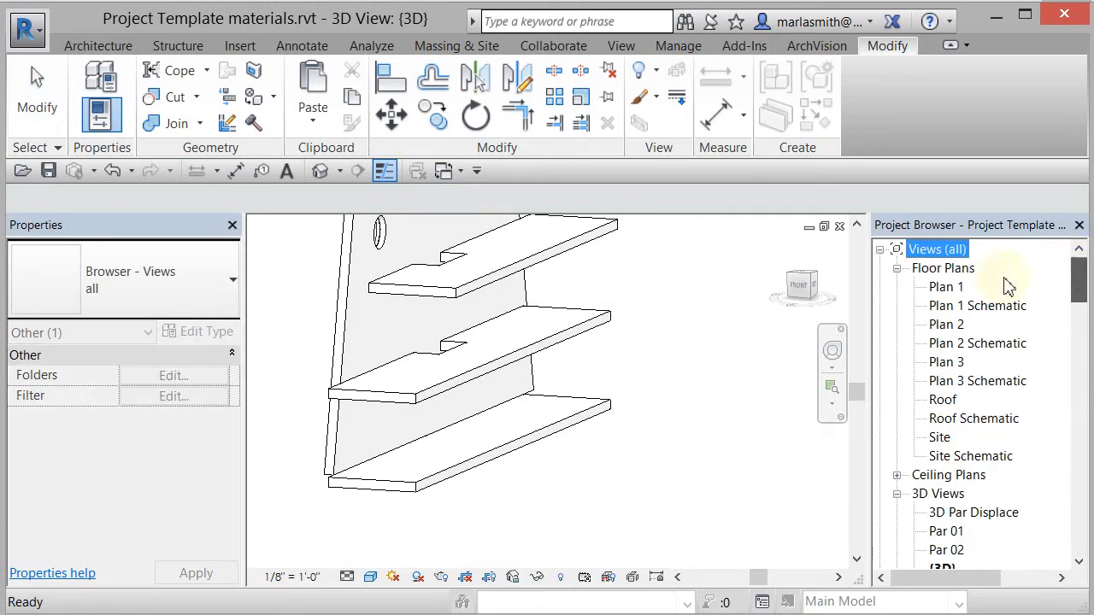
Open Plan 1 beside the 3D view and place Ent Man Phone on the floor.
{"action": "double_click", "coordinate": [945, 286]}
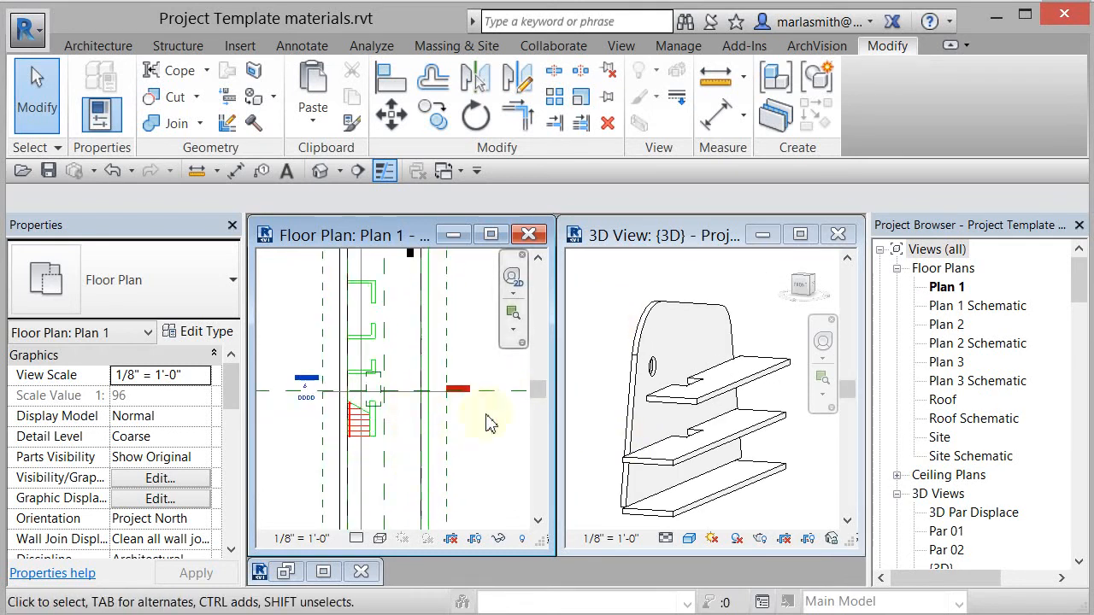
{"action": "scroll", "scroll_direction": "down", "scroll_amount": 3}
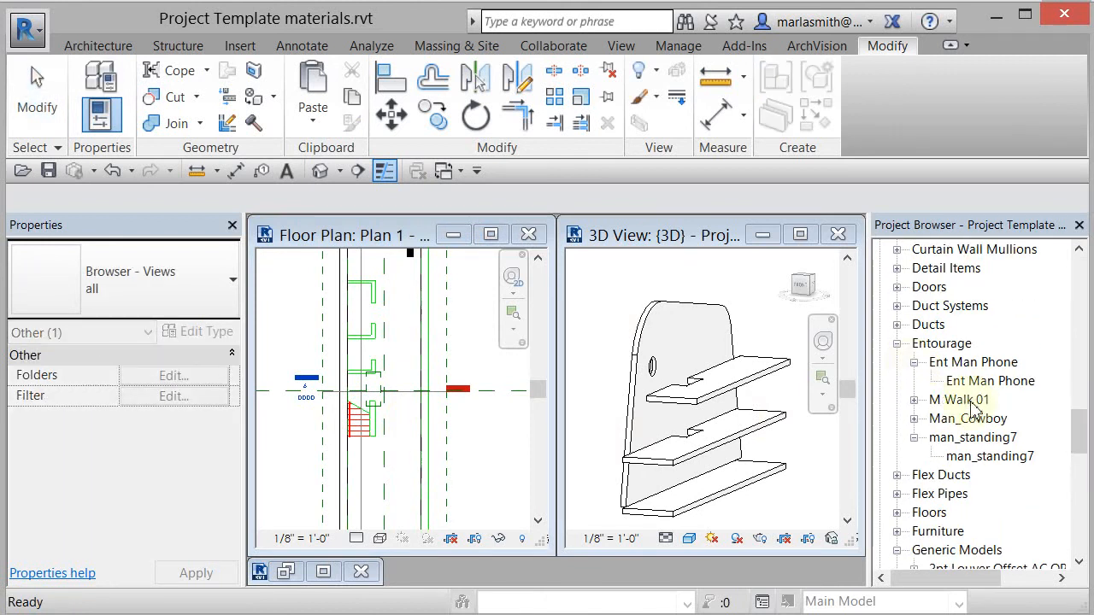
{"action": "left_click", "coordinate": [989, 380]}
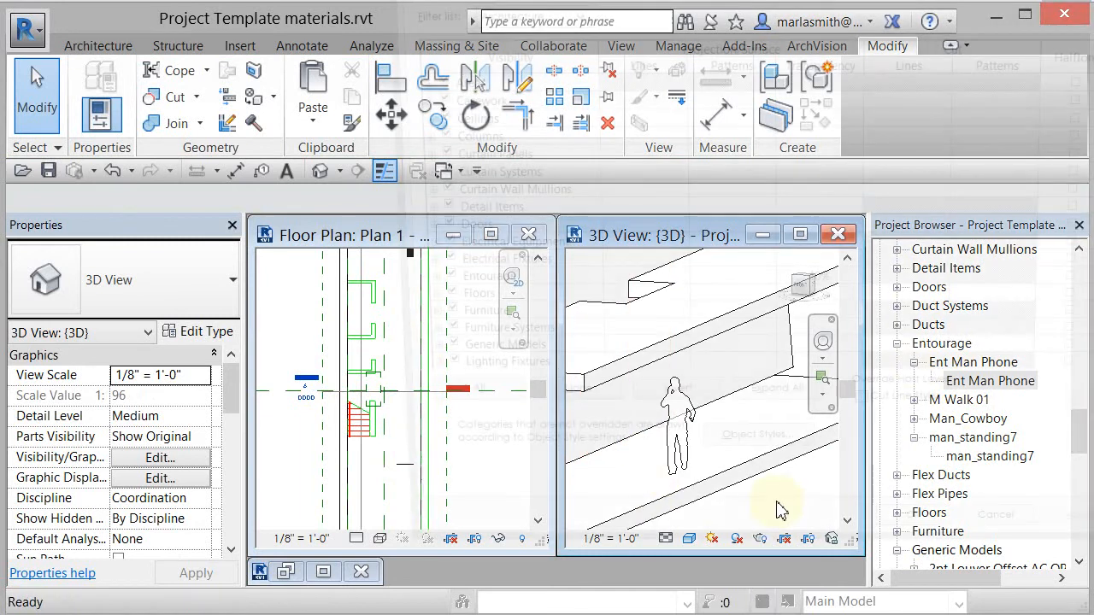
Override Entourage transparency to 40% in the 3D view's Visibility/Graphics, then open Object Styles.
{"action": "left_click", "coordinate": [158, 457]}
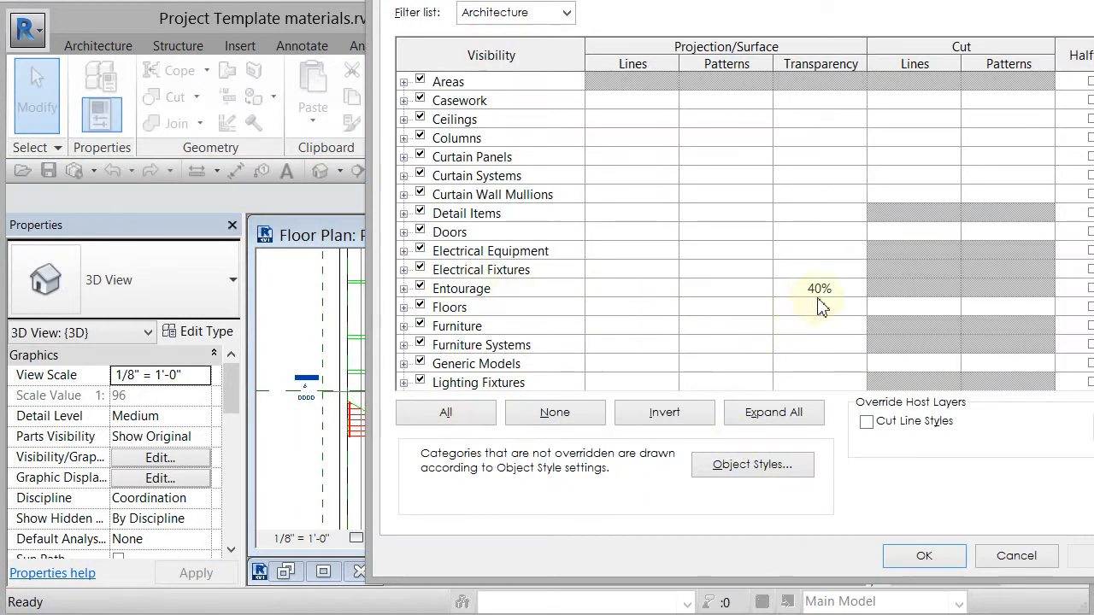
{"action": "left_click", "coordinate": [820, 288]}
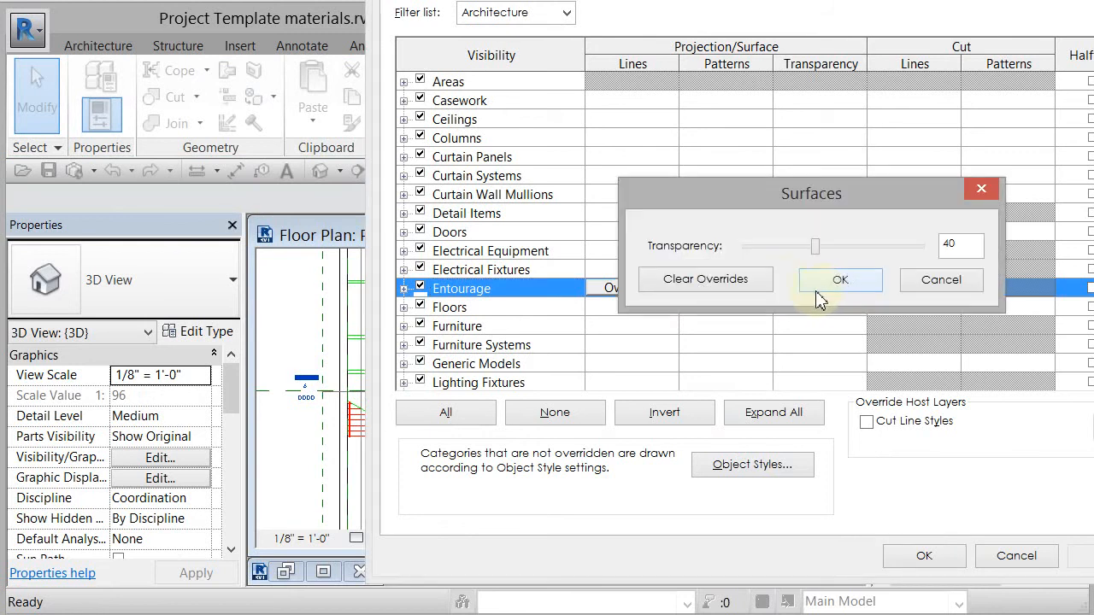
{"action": "left_click", "coordinate": [839, 279]}
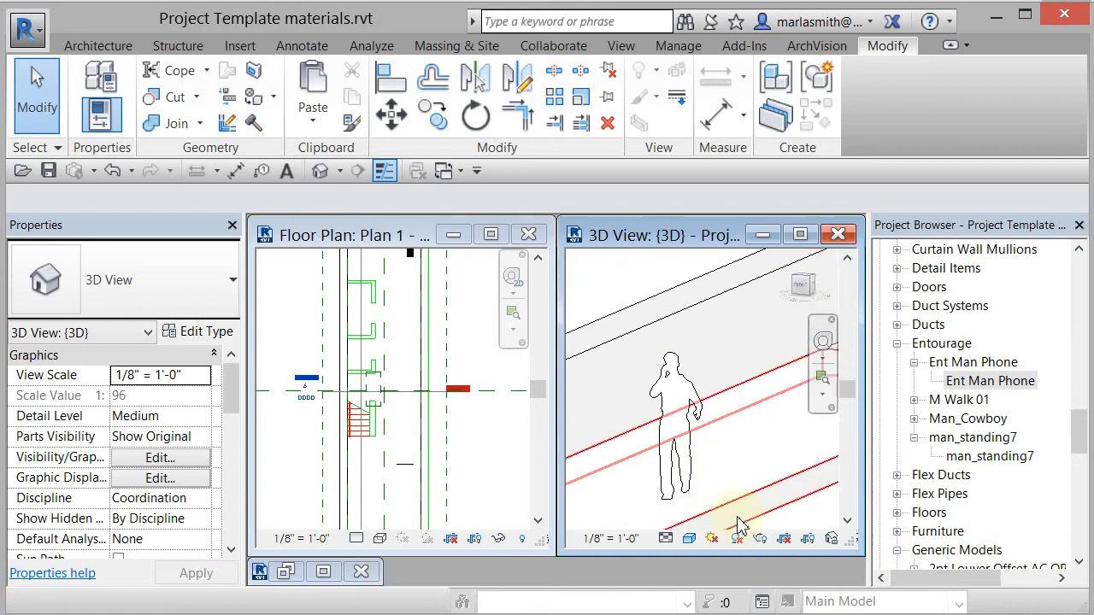
{"action": "mouse_move", "coordinate": [675, 384]}
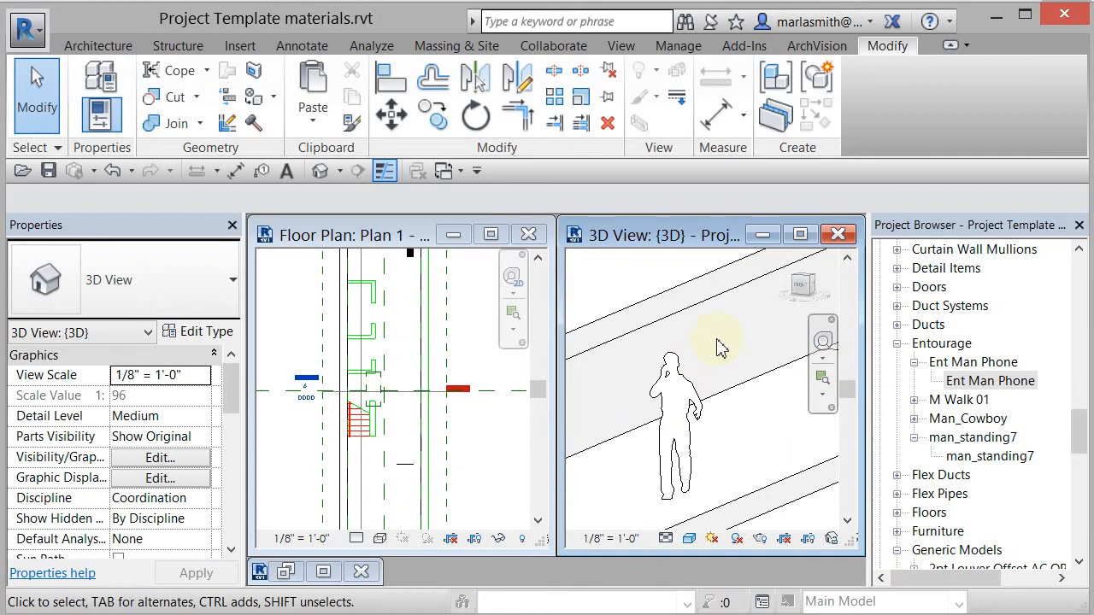
{"action": "left_click", "coordinate": [677, 45]}
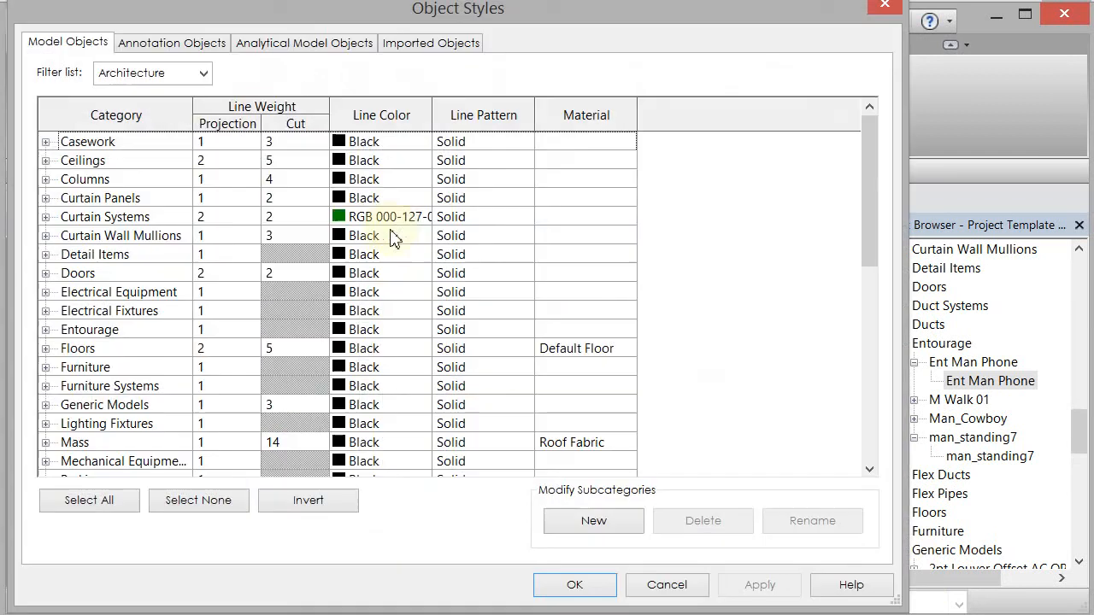
Under Imported Objects, expand Imports in Families and select the Man Ent Phone subcategory.
{"action": "left_click", "coordinate": [431, 43]}
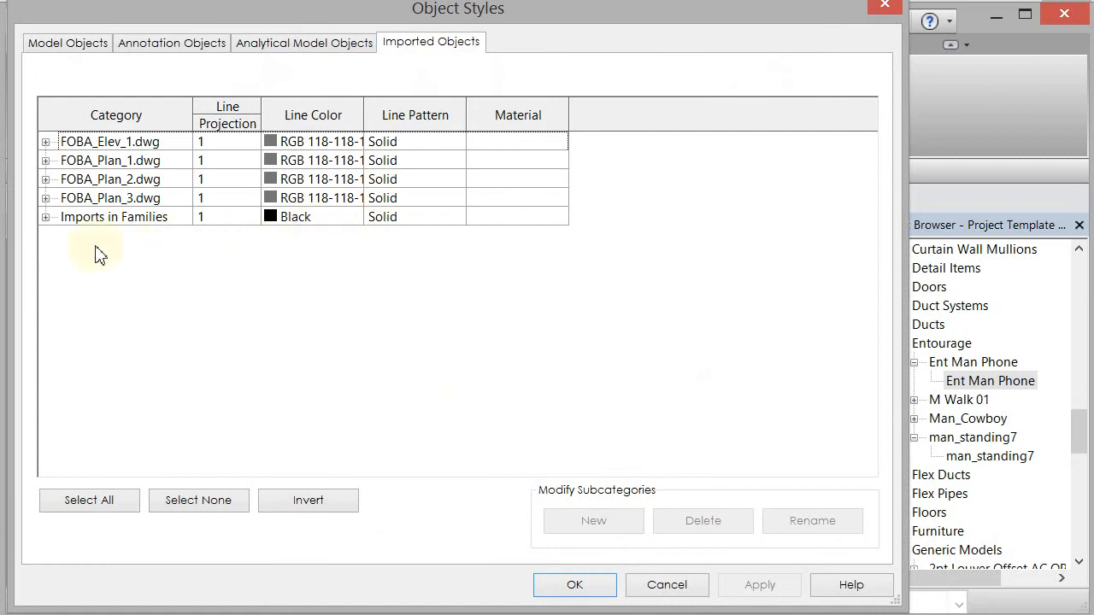
{"action": "left_click", "coordinate": [46, 216]}
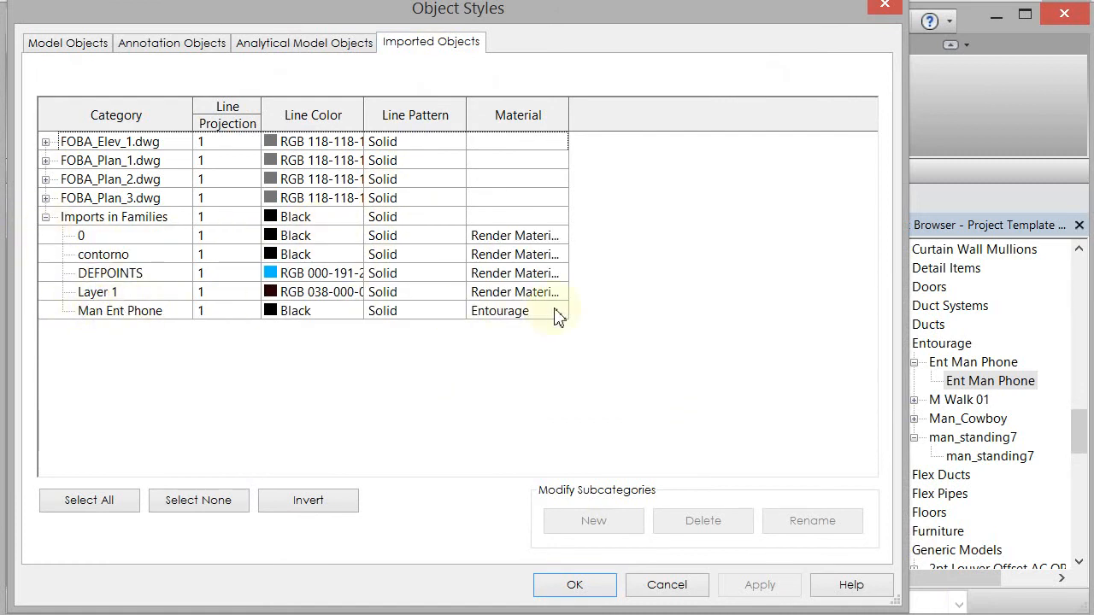
{"action": "left_click", "coordinate": [119, 310]}
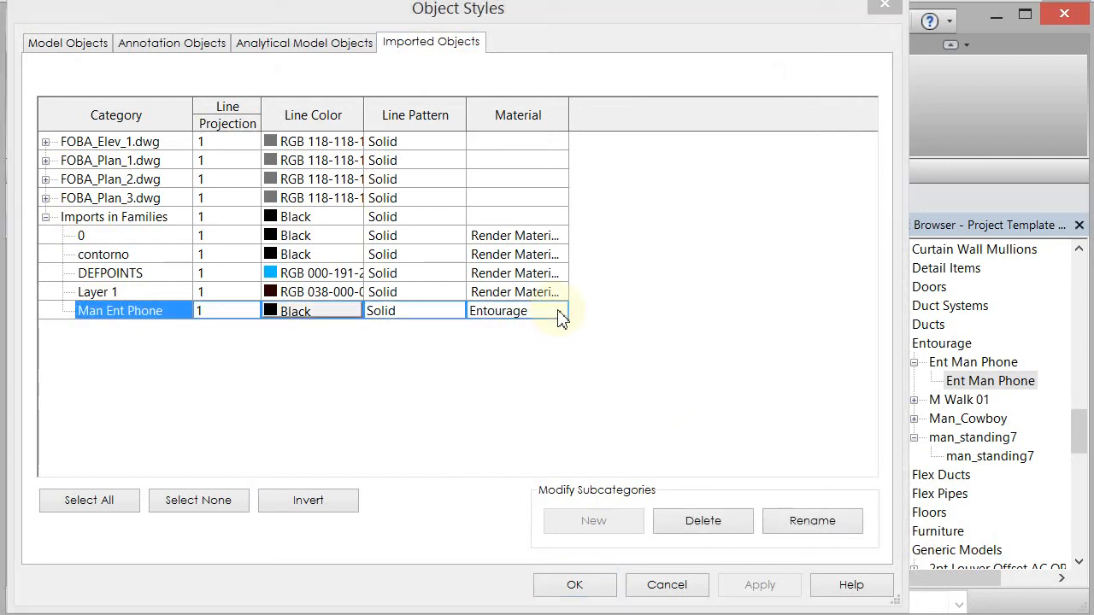
Make the Entourage material appearance red with 30% transparency and apply.
{"action": "left_click", "coordinate": [516, 310]}
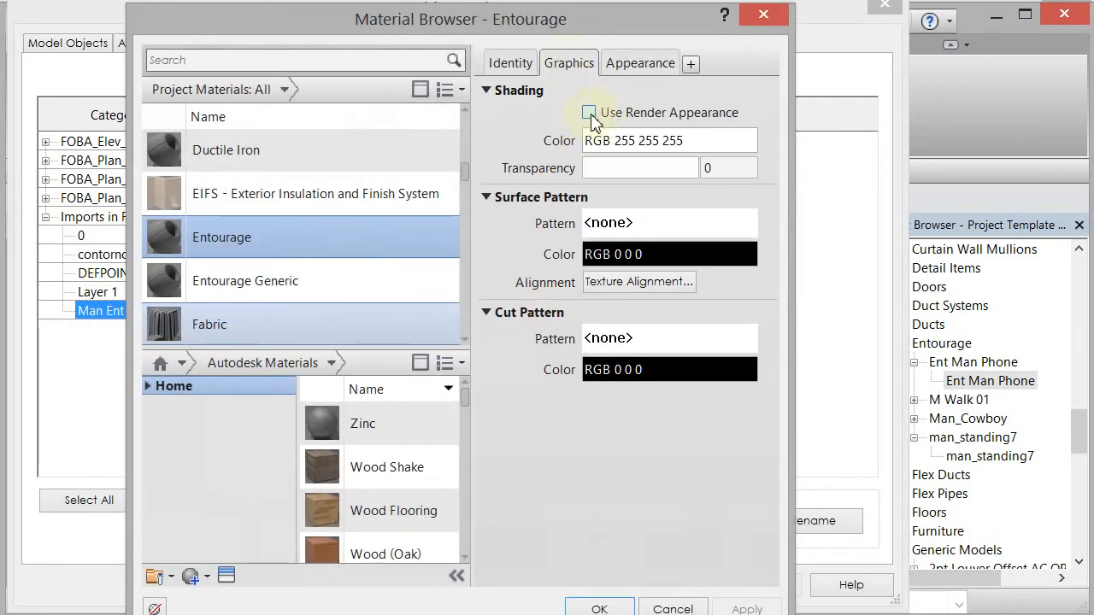
{"action": "left_click", "coordinate": [639, 62]}
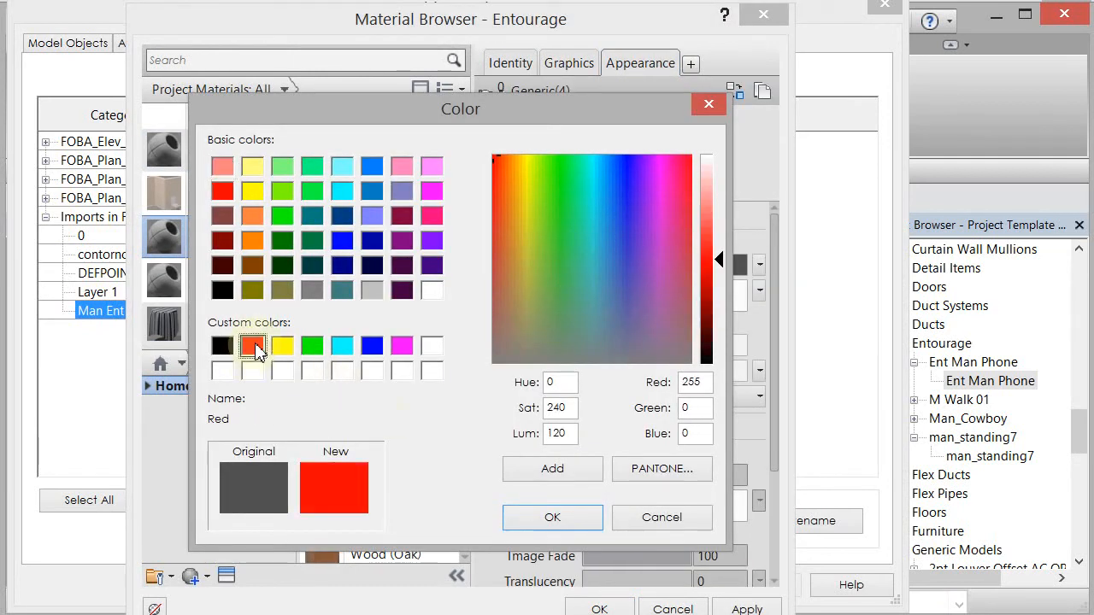
{"action": "left_click", "coordinate": [552, 517]}
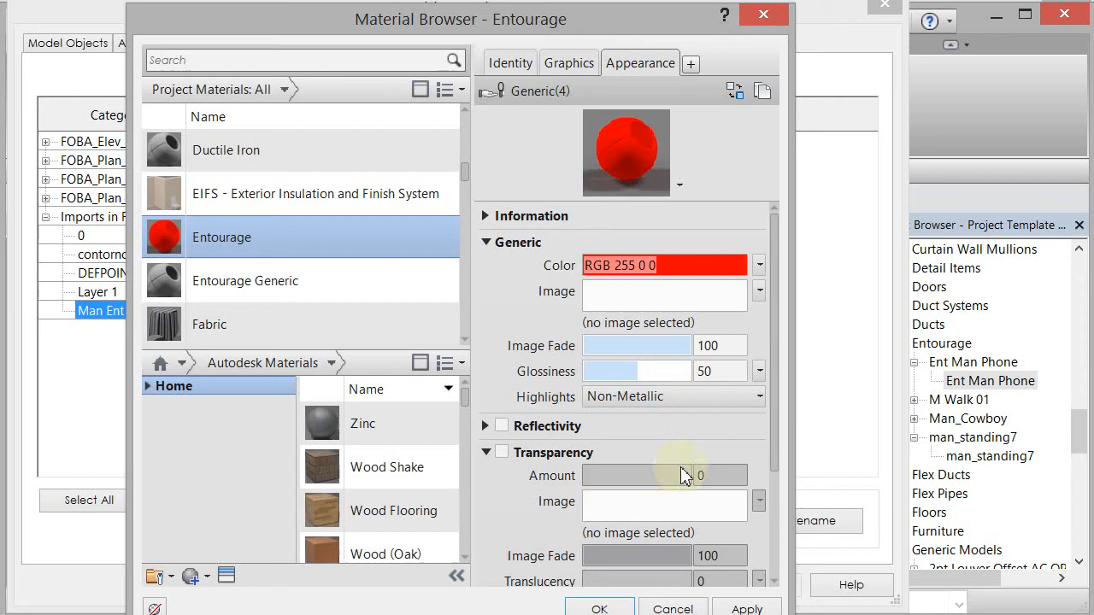
{"action": "left_click", "coordinate": [500, 452]}
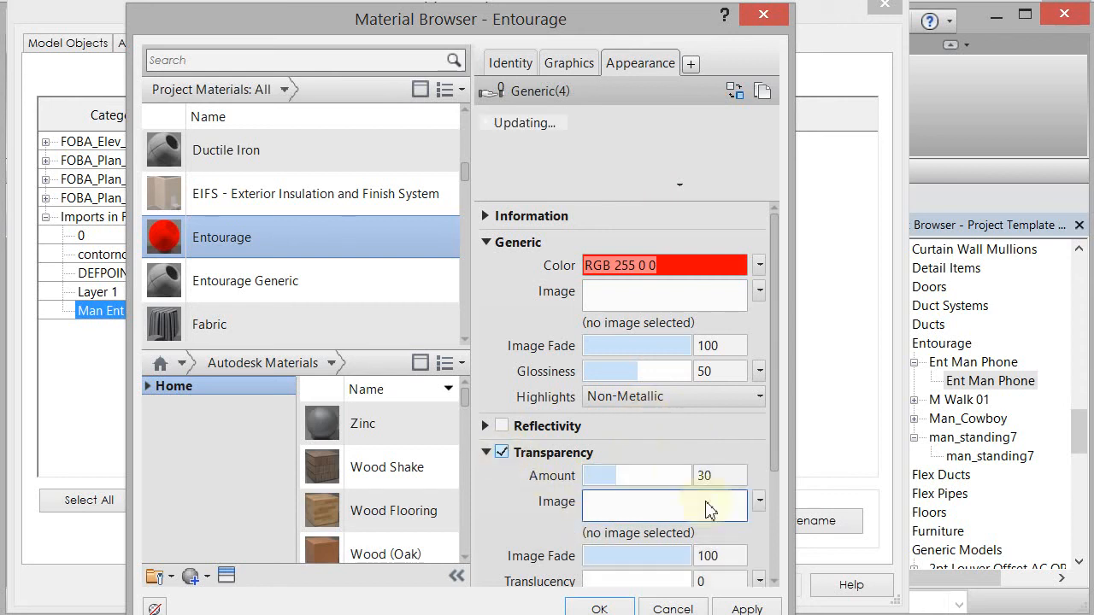
{"action": "left_click", "coordinate": [599, 608]}
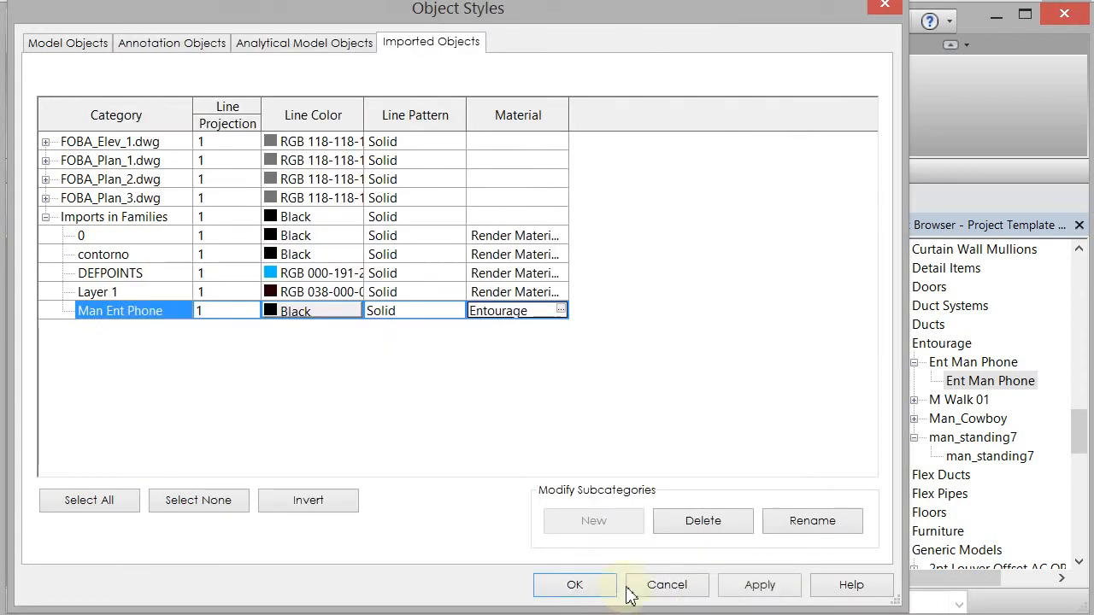
{"action": "left_click", "coordinate": [574, 585]}
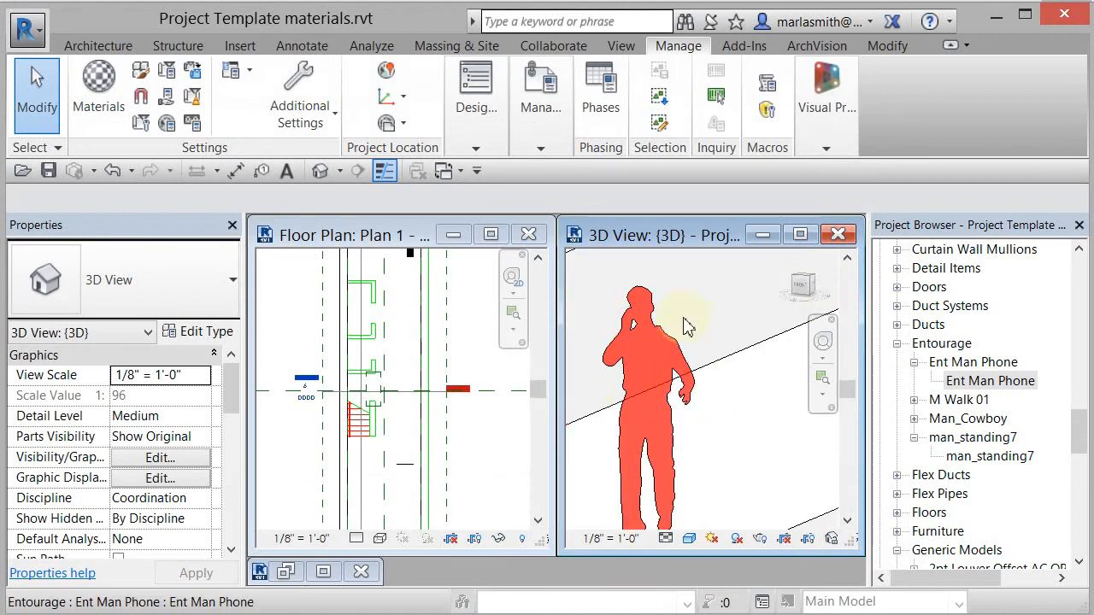
Select the red Ent Man Phone person in the 3D view and start Rotate.
{"action": "left_click", "coordinate": [739, 453]}
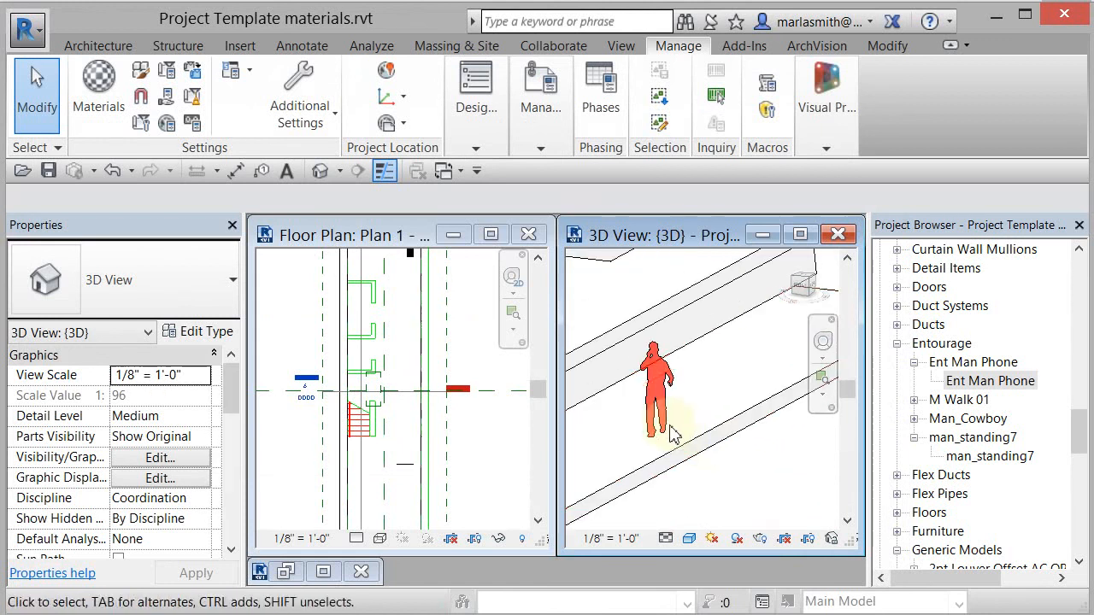
{"action": "left_click", "coordinate": [653, 385]}
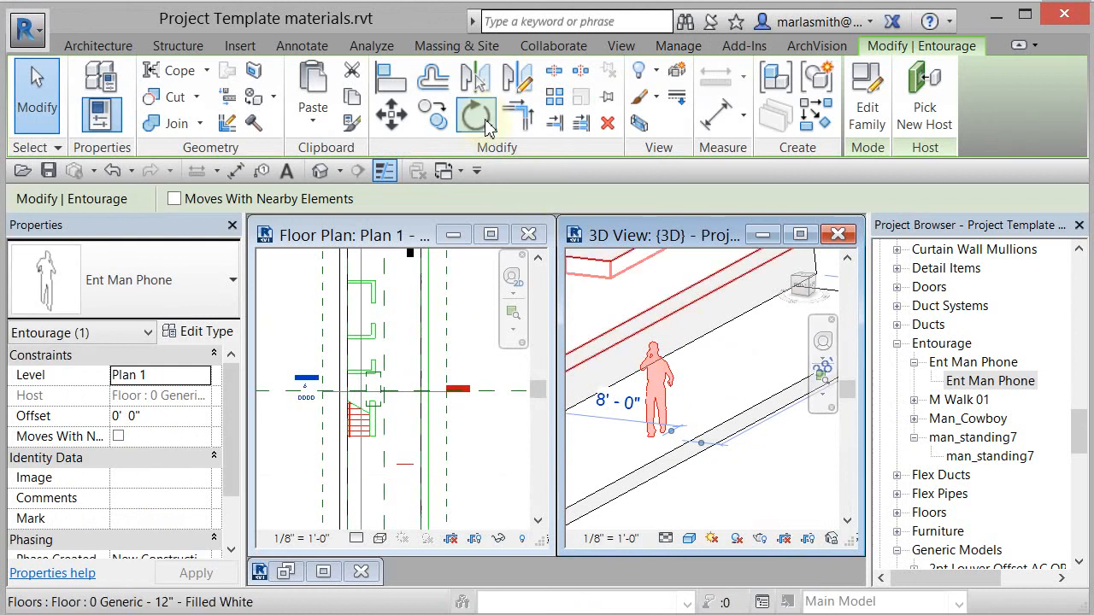
{"action": "left_click", "coordinate": [476, 113]}
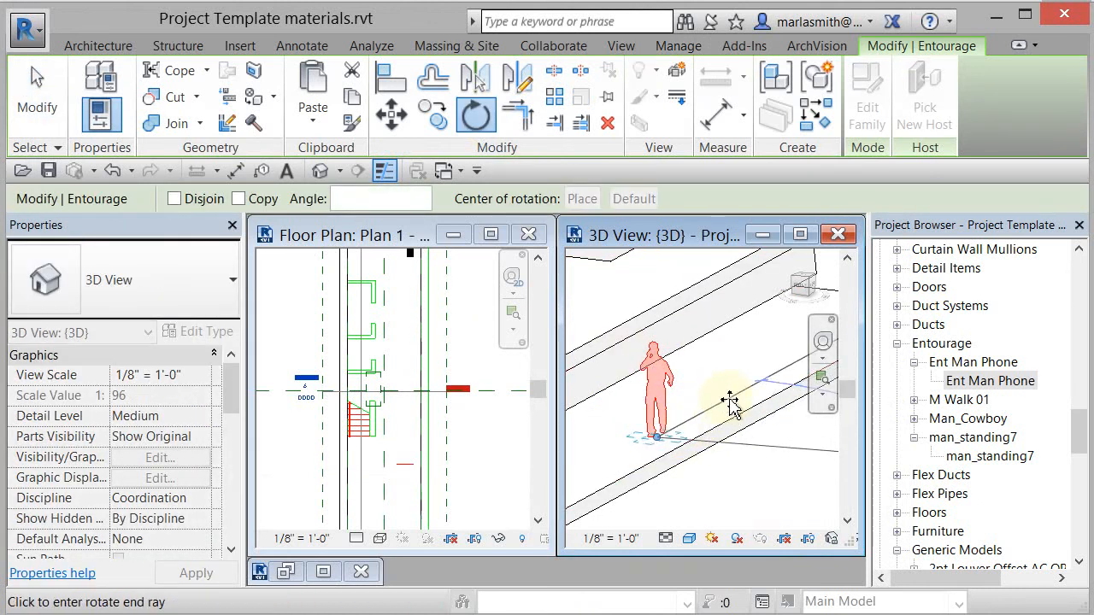